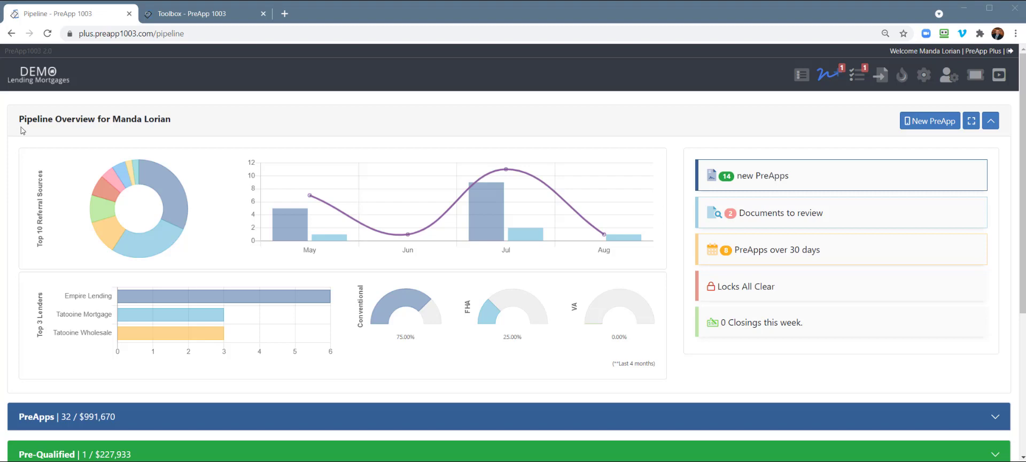
pyautogui.moveTo(25, 132)
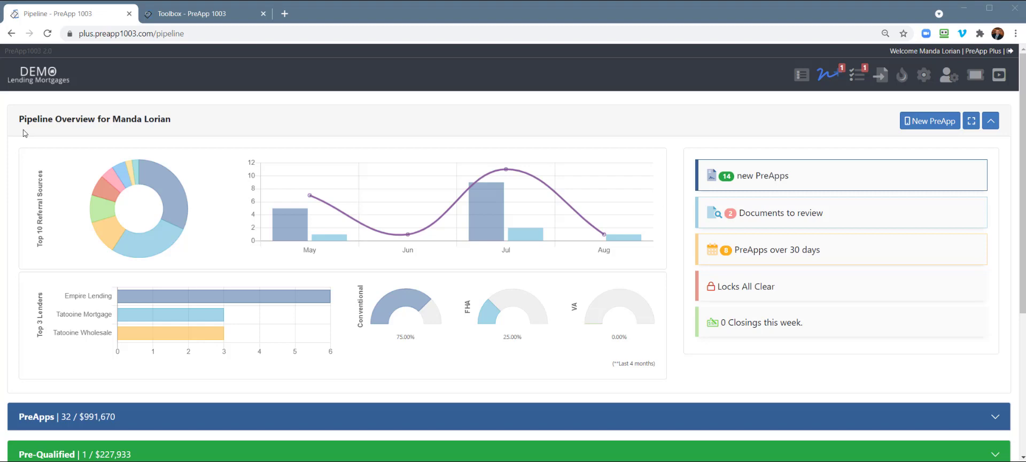
pyautogui.moveTo(327, 175)
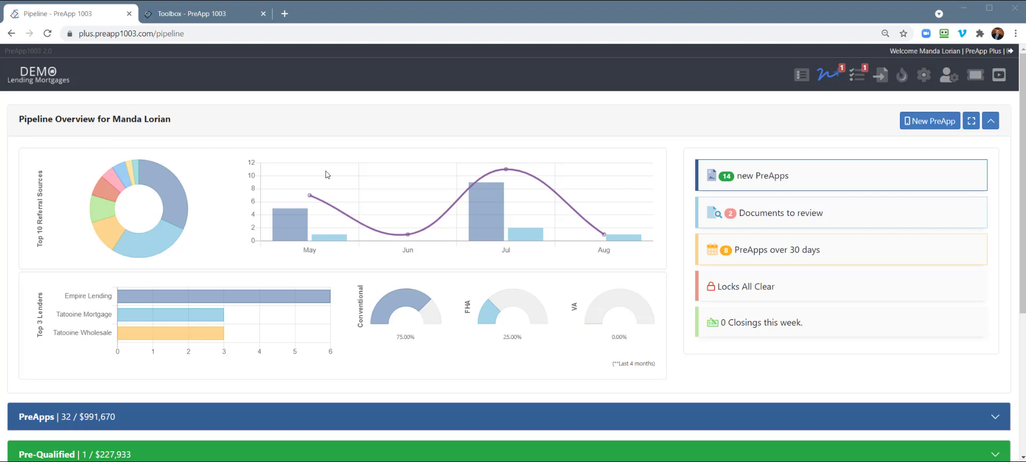
pyautogui.moveTo(680, 272)
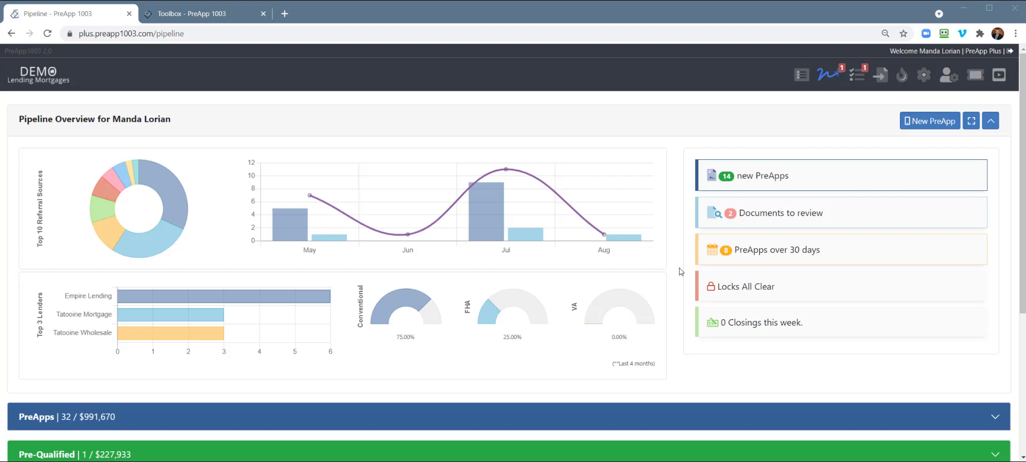
pyautogui.moveTo(681, 272)
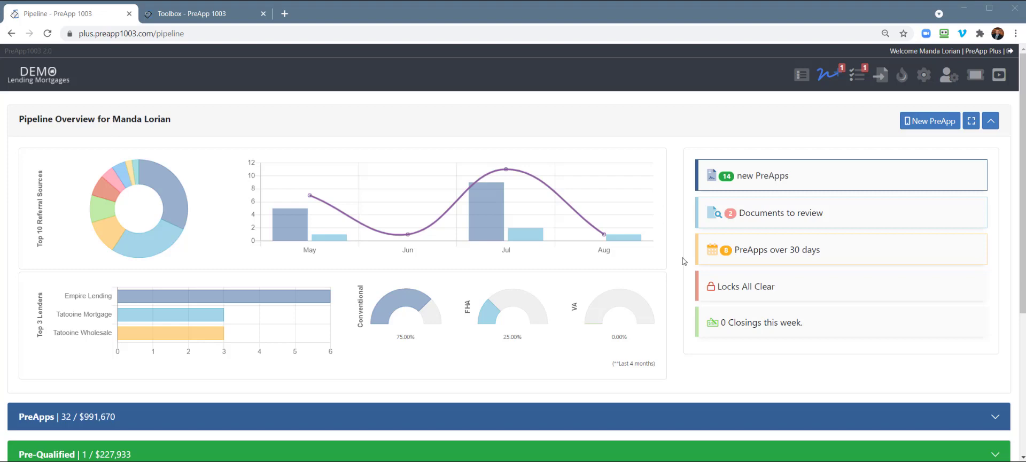
pyautogui.moveTo(746, 221)
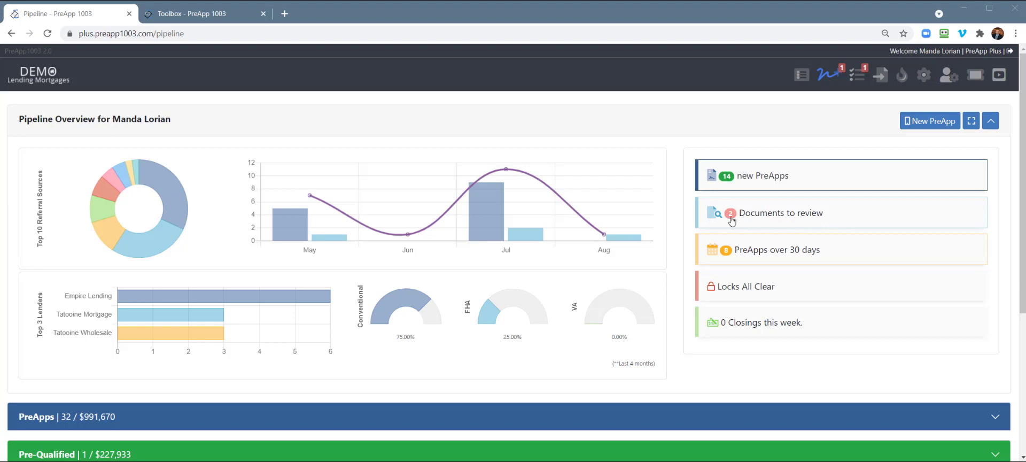
pyautogui.moveTo(769, 220)
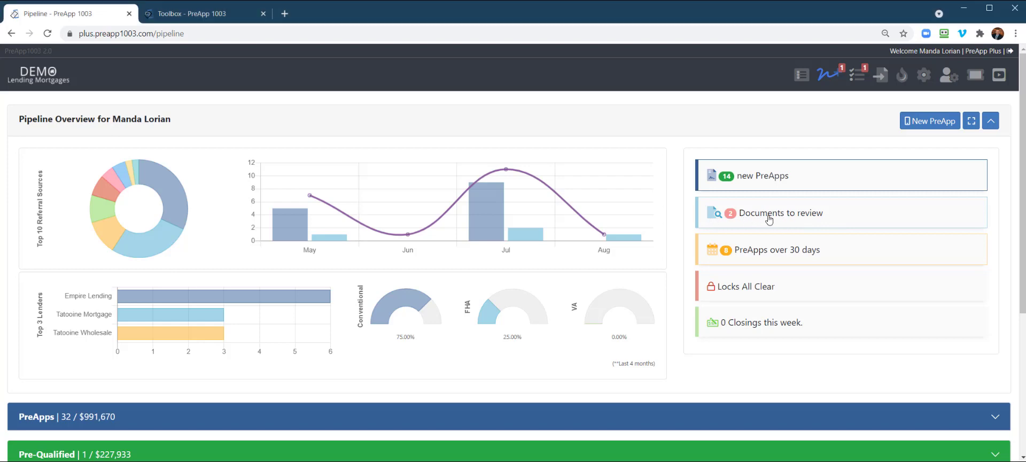
# Step: List loans with newly uploaded documents and open loan 10003's documents page
pyautogui.click(781, 213)
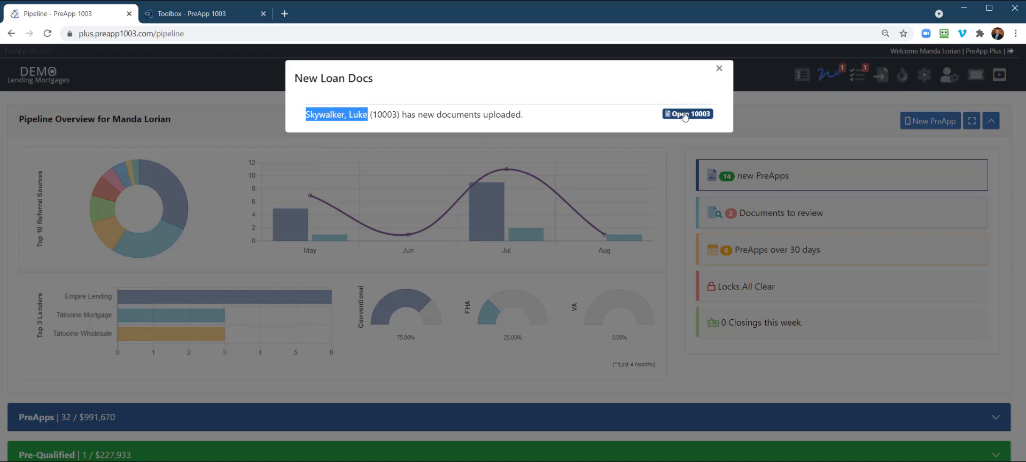
pyautogui.click(718, 68)
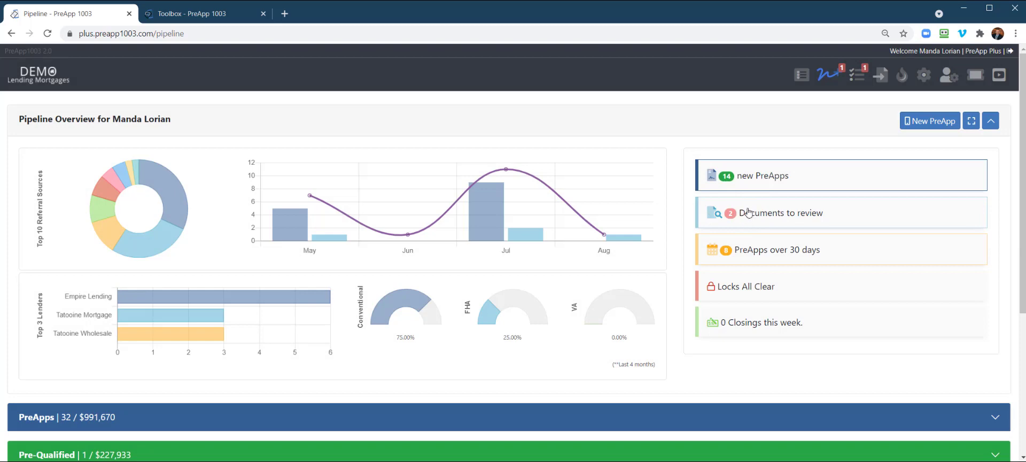
pyautogui.moveTo(735, 220)
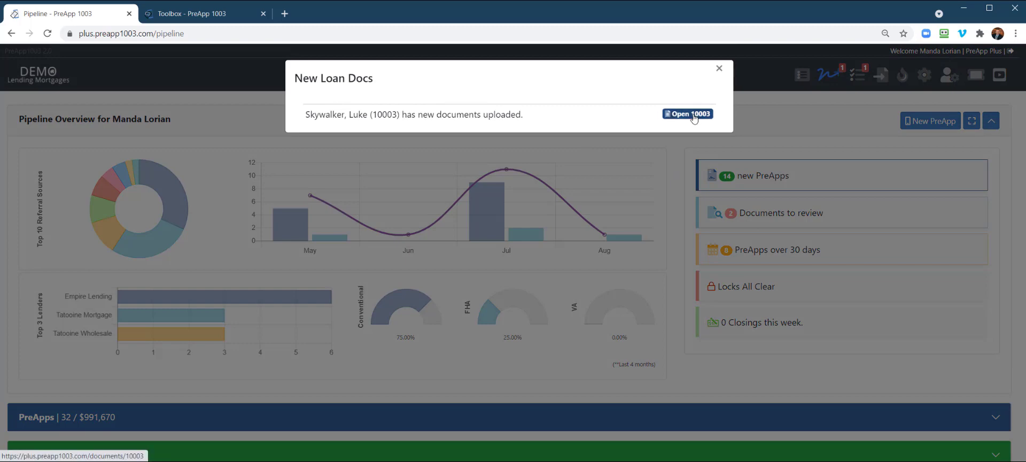
pyautogui.click(687, 113)
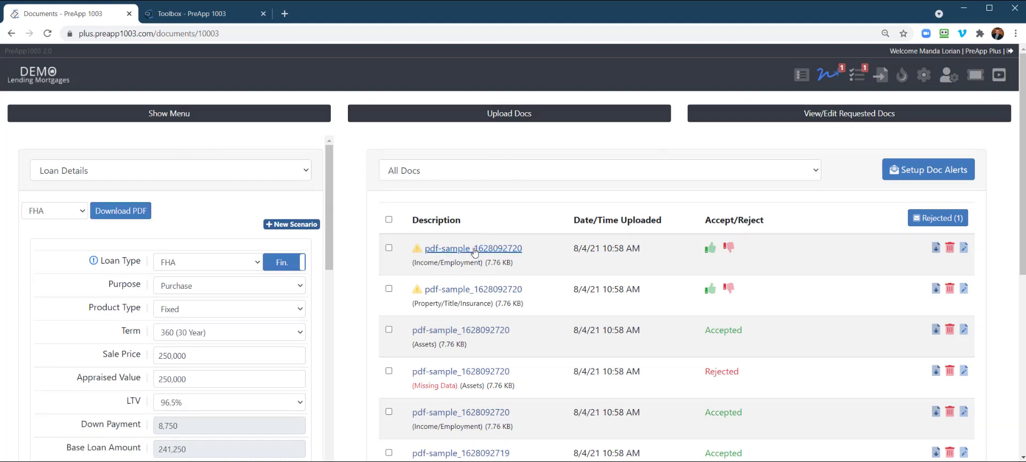
# Step: Preview the pending income PDF and switch the side panel to employment history
pyautogui.click(472, 248)
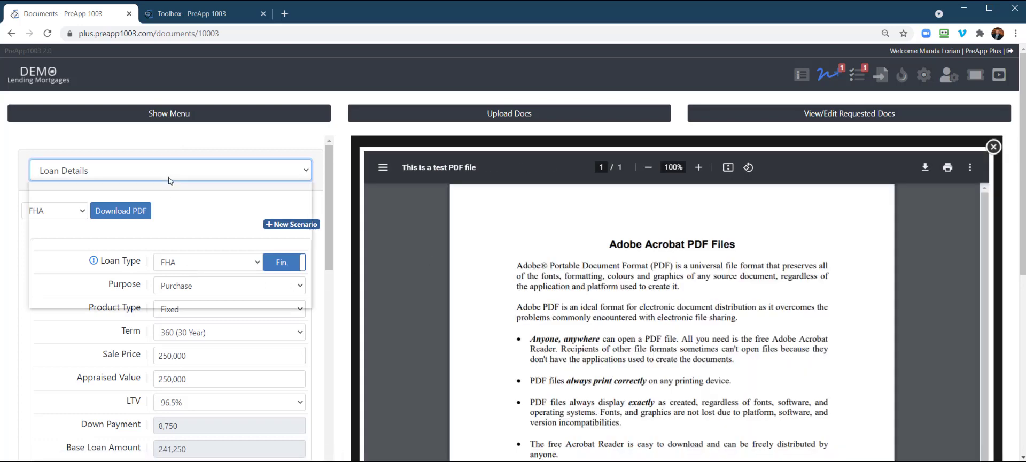
pyautogui.click(170, 170)
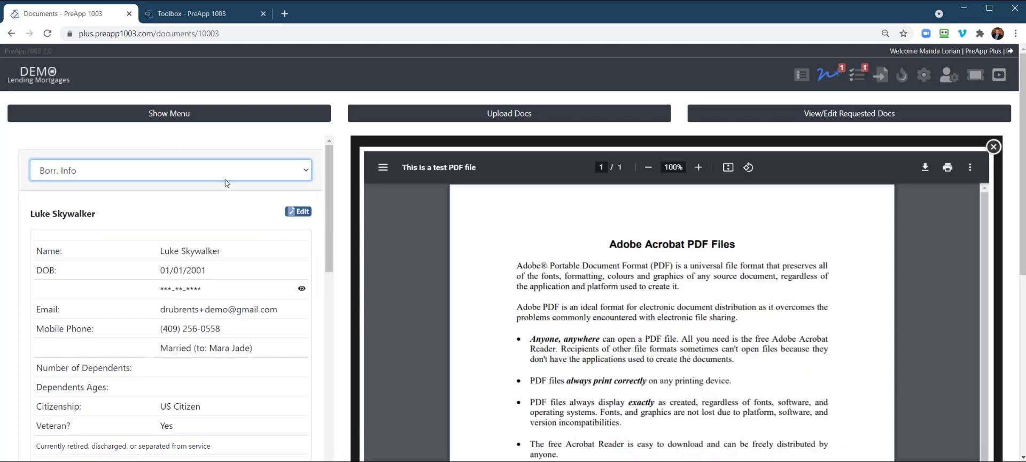
pyautogui.click(170, 170)
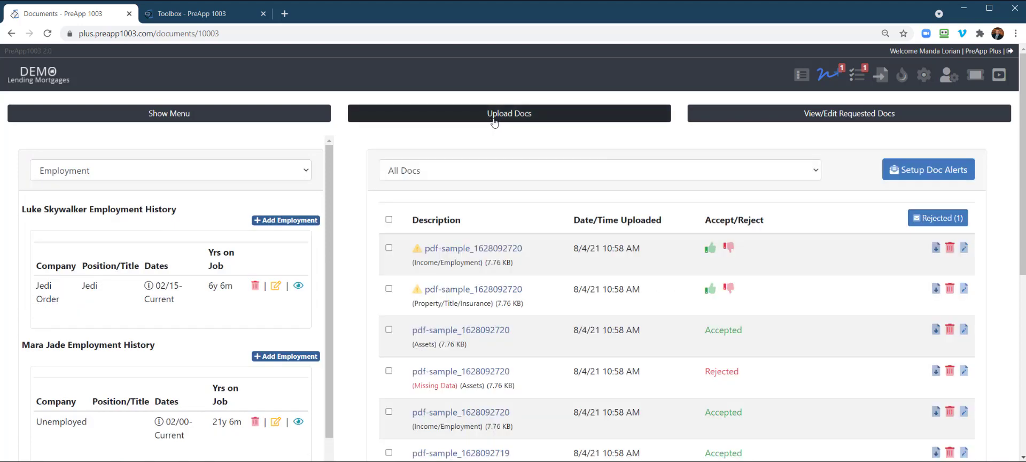
# Step: Show and hide the upload area, then open the All Docs category filter
pyautogui.click(509, 113)
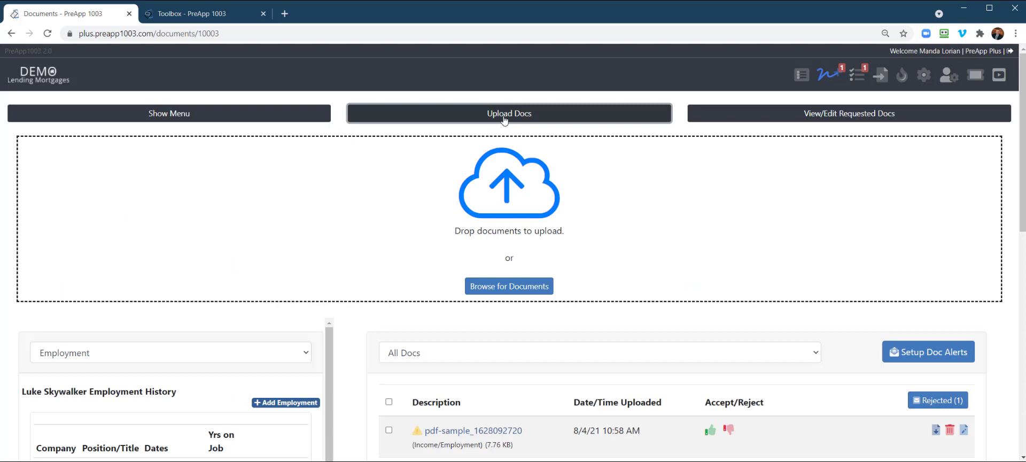
pyautogui.click(509, 113)
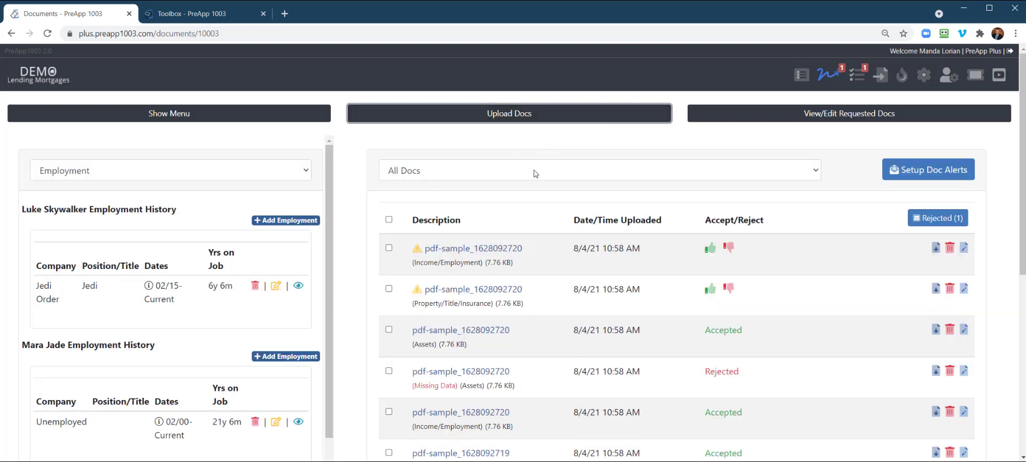
pyautogui.click(597, 170)
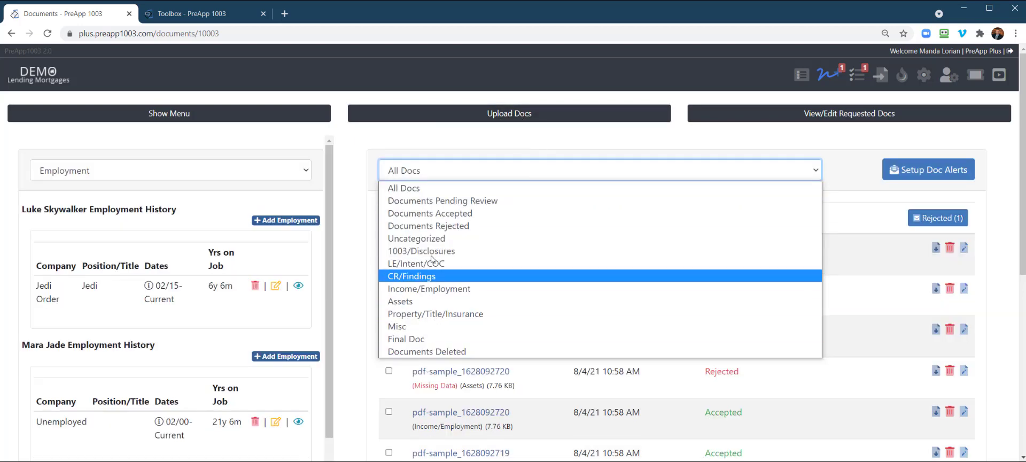
pyautogui.moveTo(405, 338)
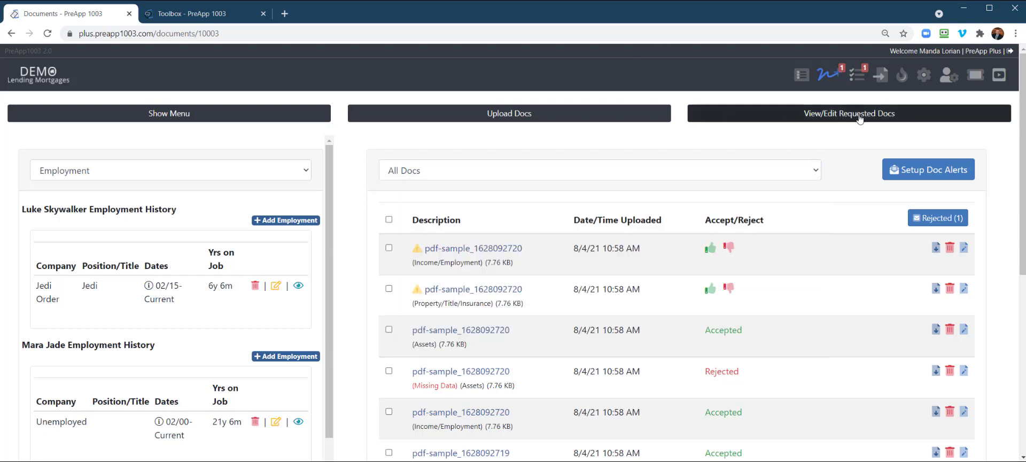
# Step: Add two blank custom requested-doc rows, turn on Send Email, and close the checklist
pyautogui.click(848, 113)
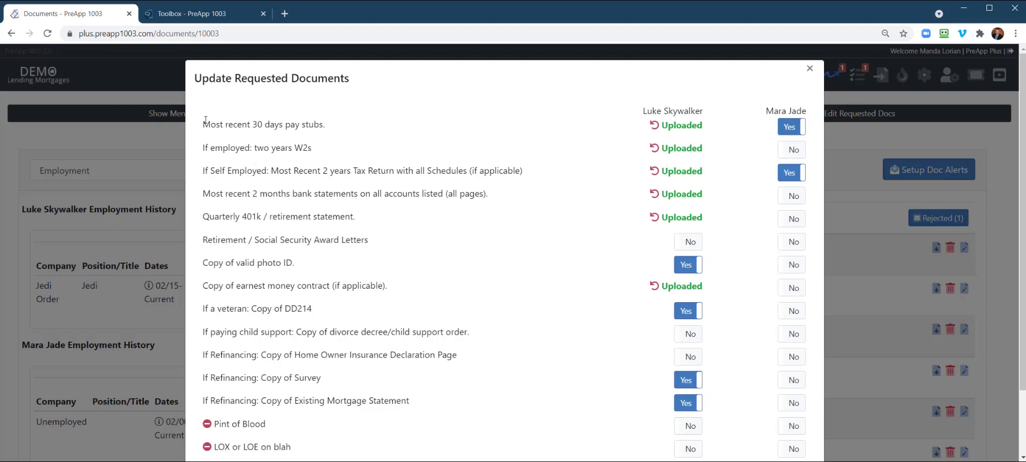
pyautogui.moveTo(515, 360)
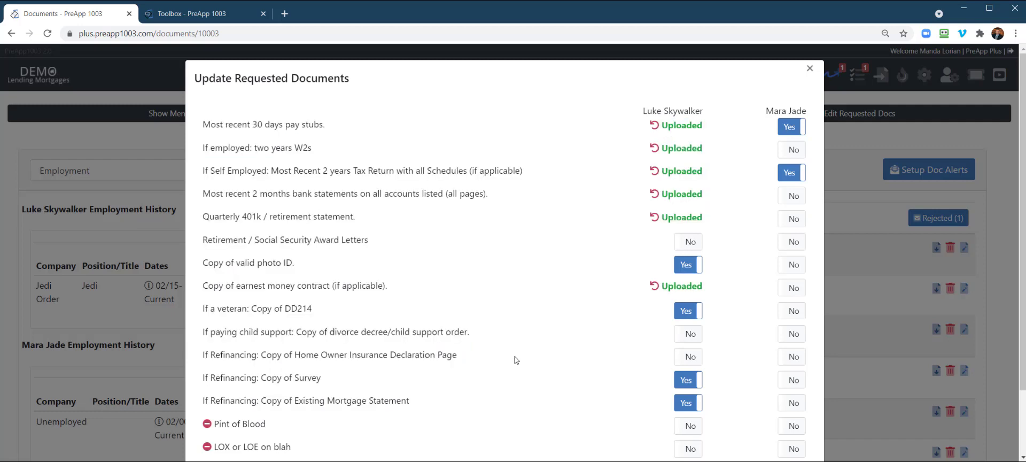
pyautogui.moveTo(684, 146)
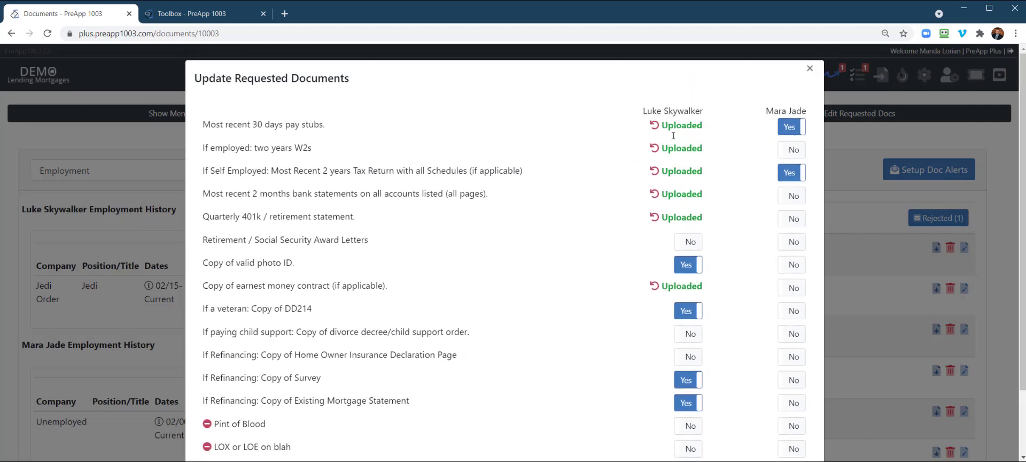
pyautogui.scroll(-3)
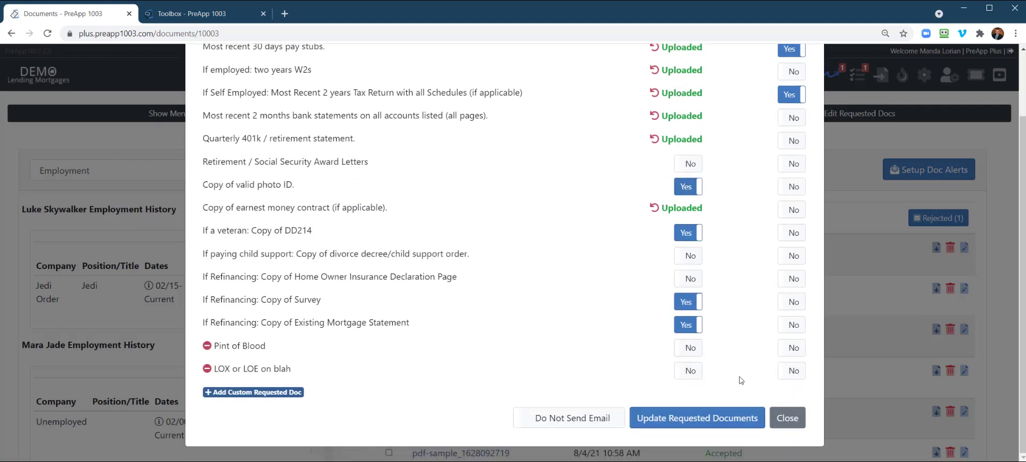
pyautogui.click(252, 391)
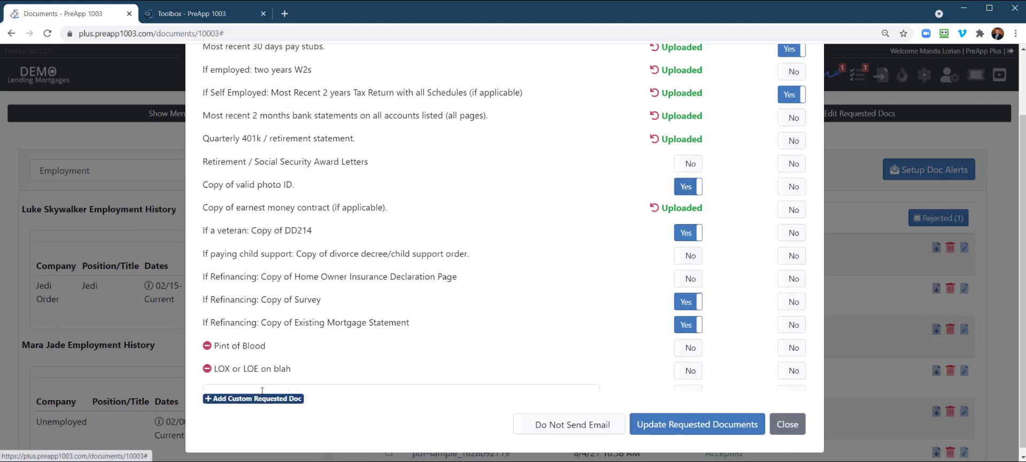
pyautogui.click(253, 398)
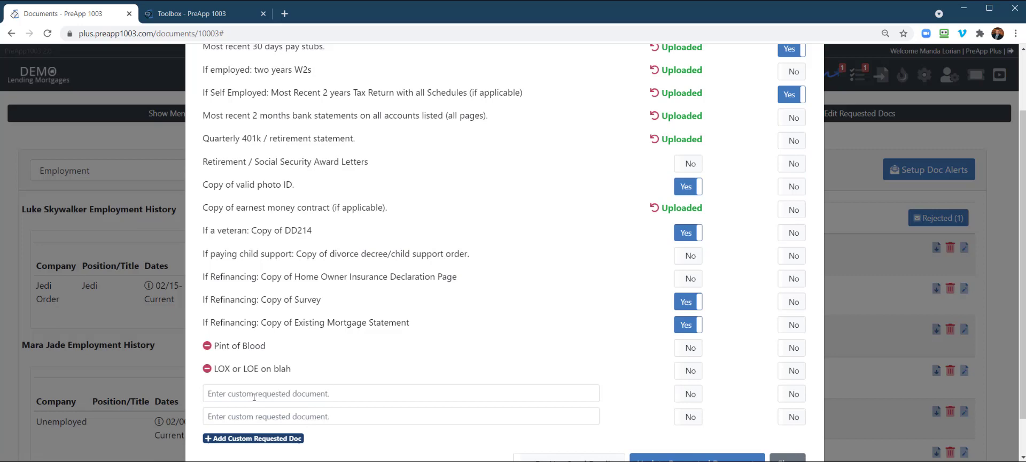
pyautogui.moveTo(614, 395)
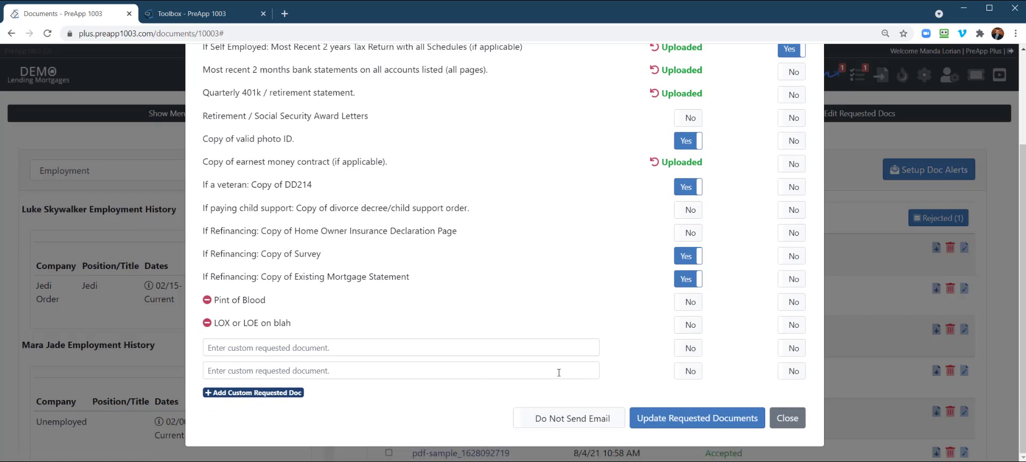
pyautogui.click(568, 418)
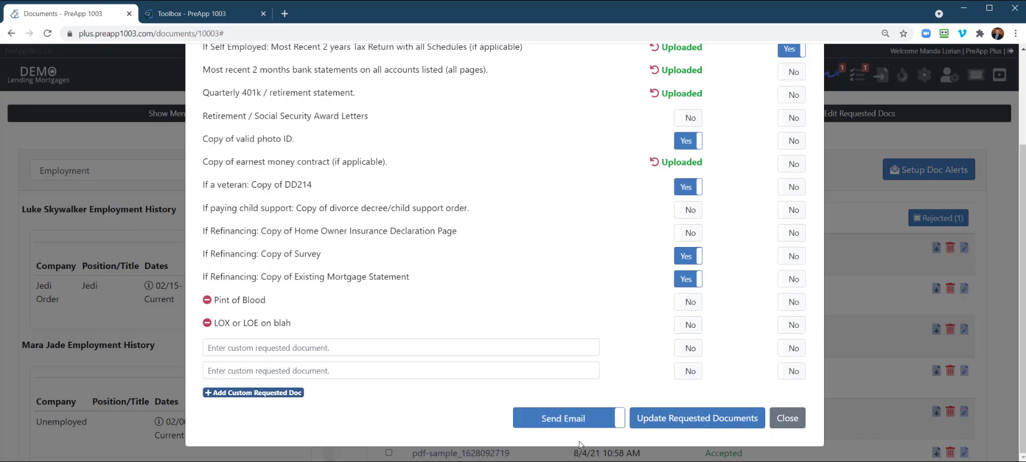
pyautogui.click(787, 417)
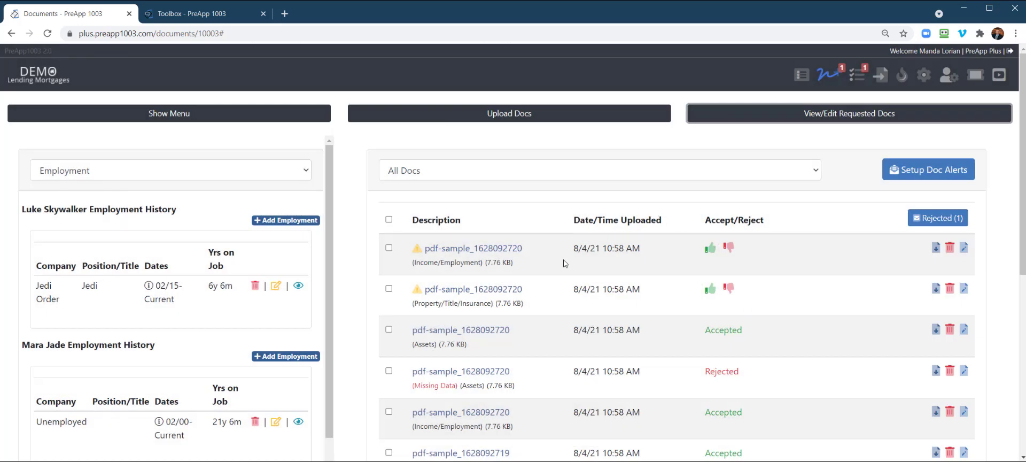
pyautogui.moveTo(551, 178)
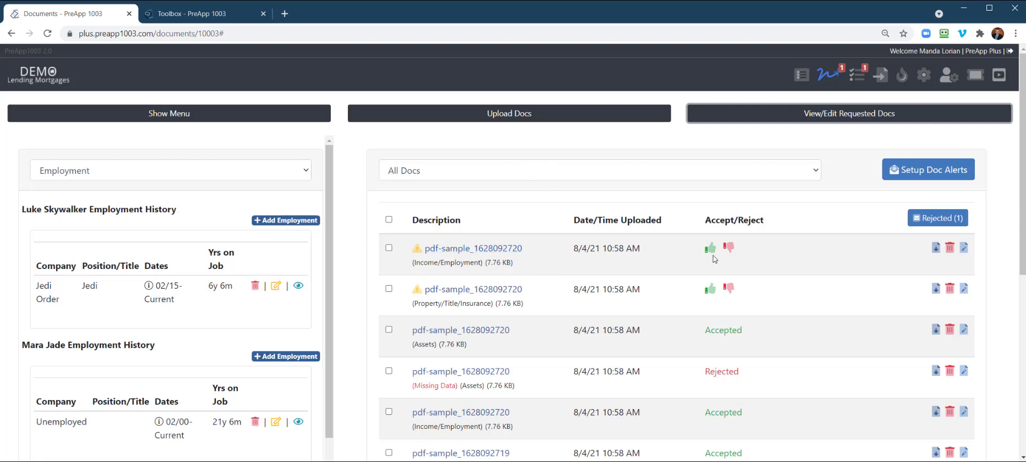
pyautogui.moveTo(574, 257)
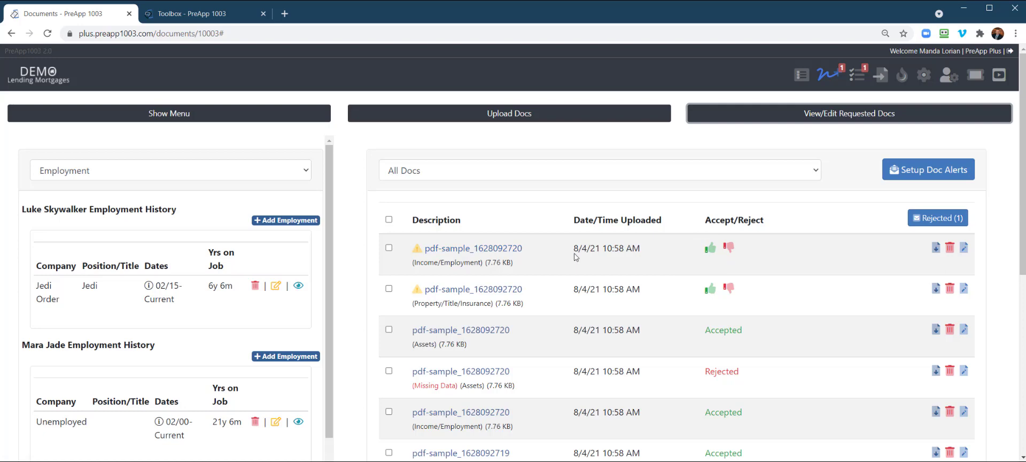
pyautogui.moveTo(417, 248)
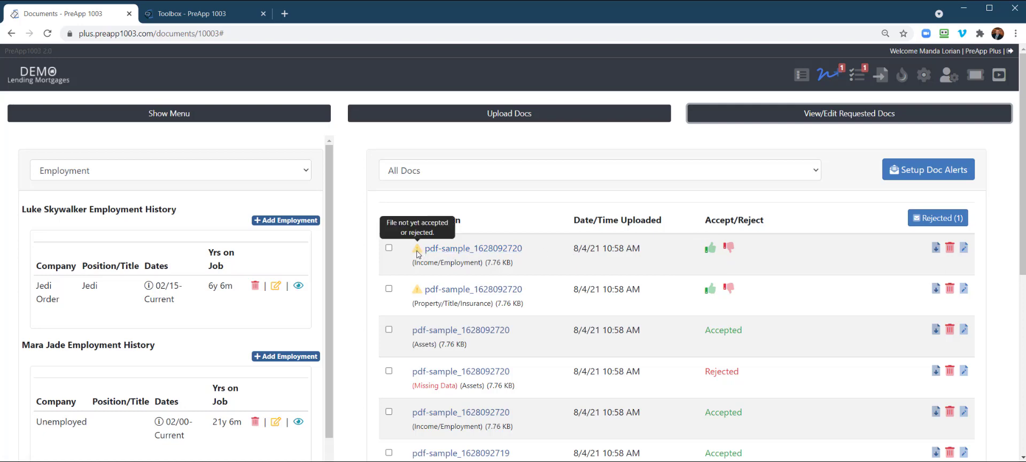
pyautogui.moveTo(776, 261)
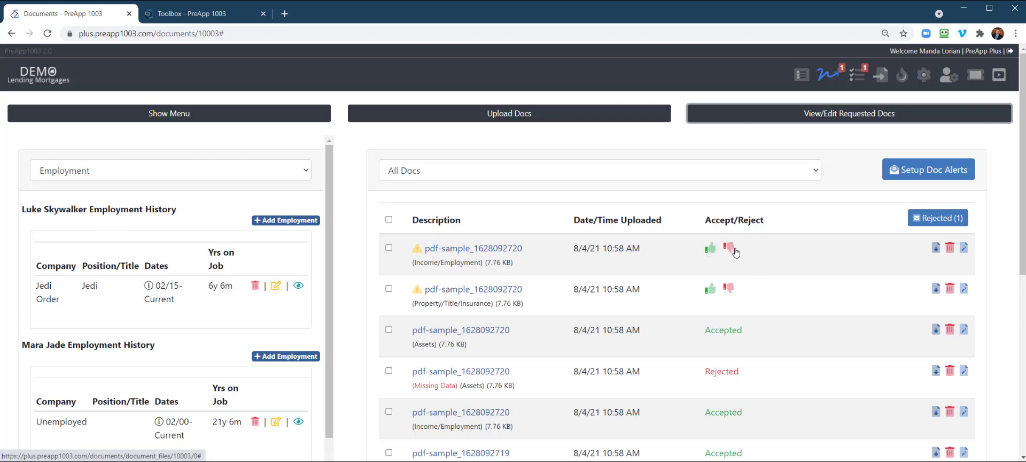
# Step: Accept the Property/Title/Insurance pdf-sample document with the green thumbs-up
pyautogui.scroll(-3)
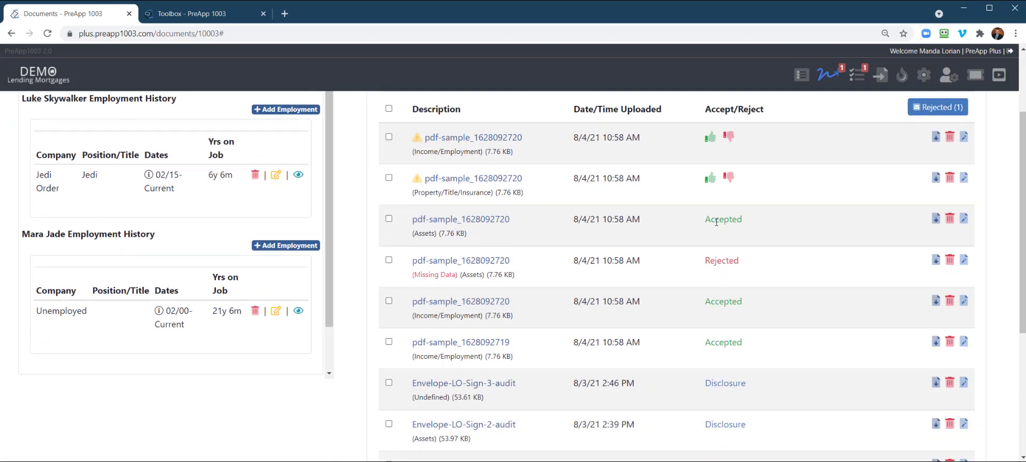
pyautogui.doubleClick(723, 301)
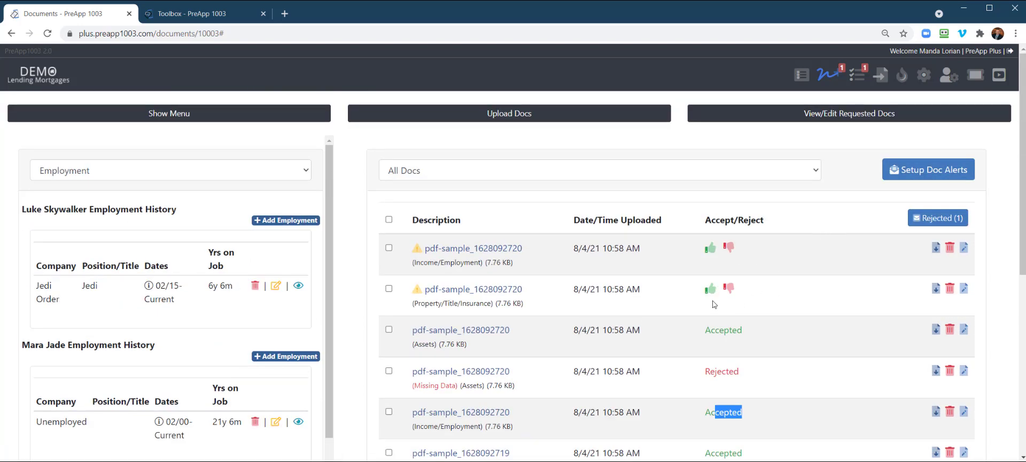
pyautogui.click(708, 288)
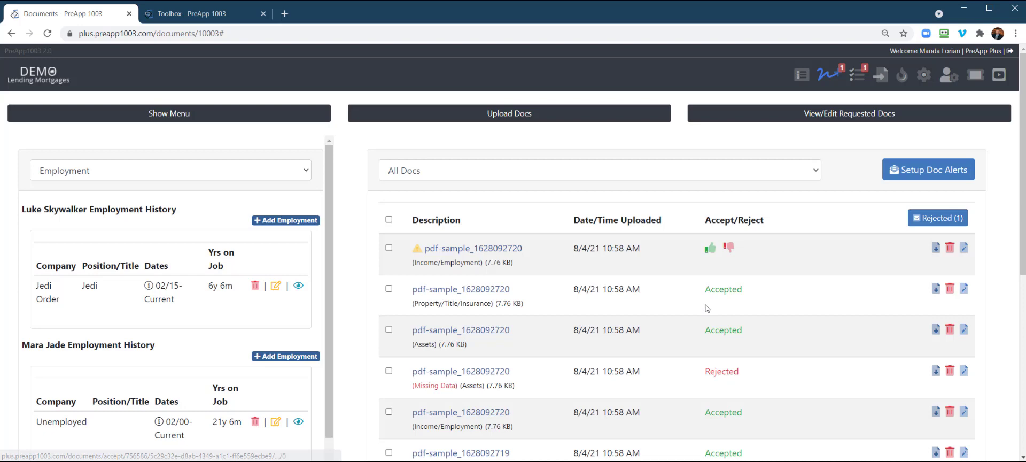
pyautogui.moveTo(738, 268)
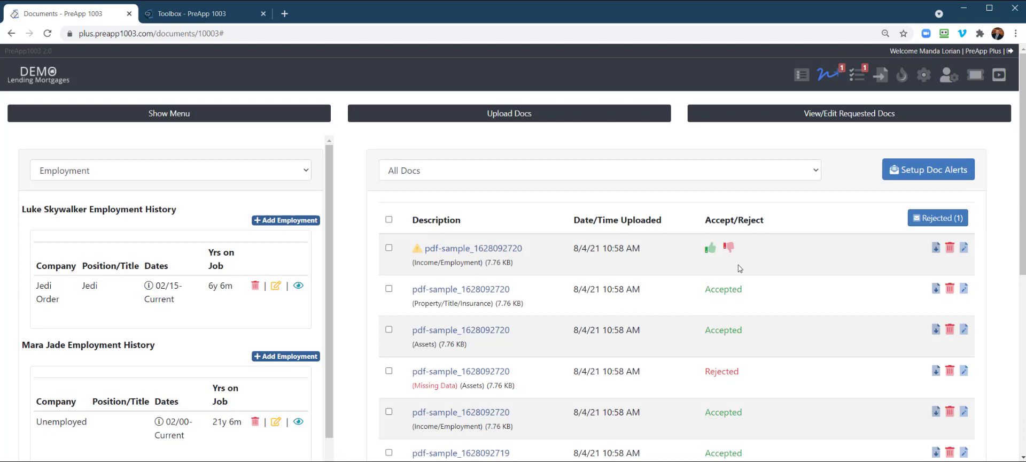
pyautogui.moveTo(963, 290)
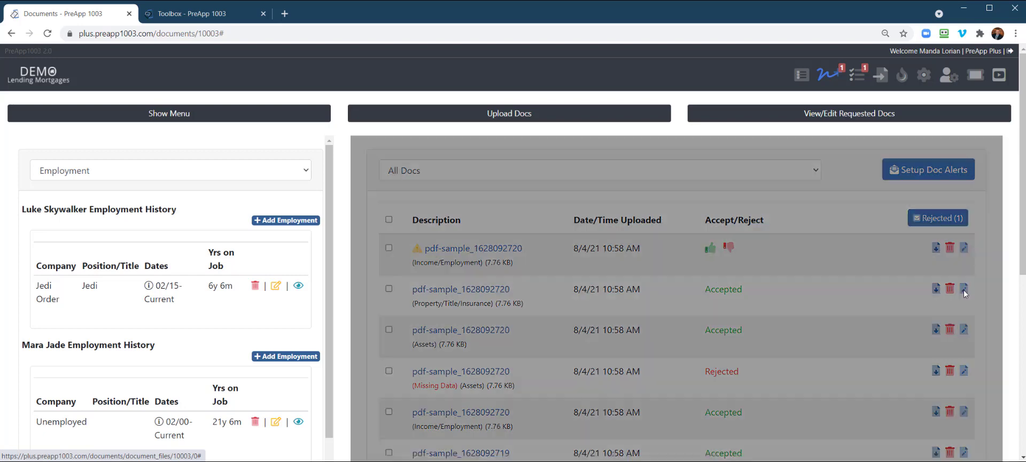
# Step: Reset the accepted Property/Title/Insurance document back to pending review
pyautogui.click(963, 289)
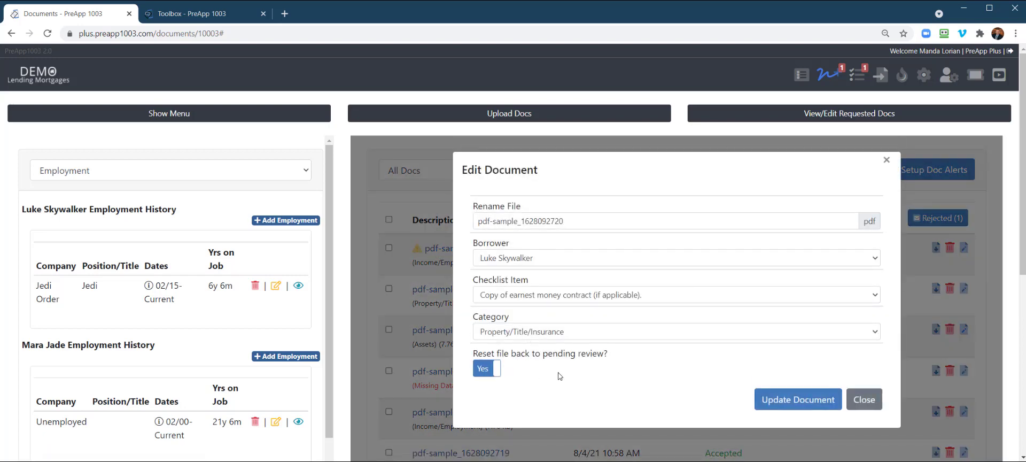
pyautogui.click(863, 399)
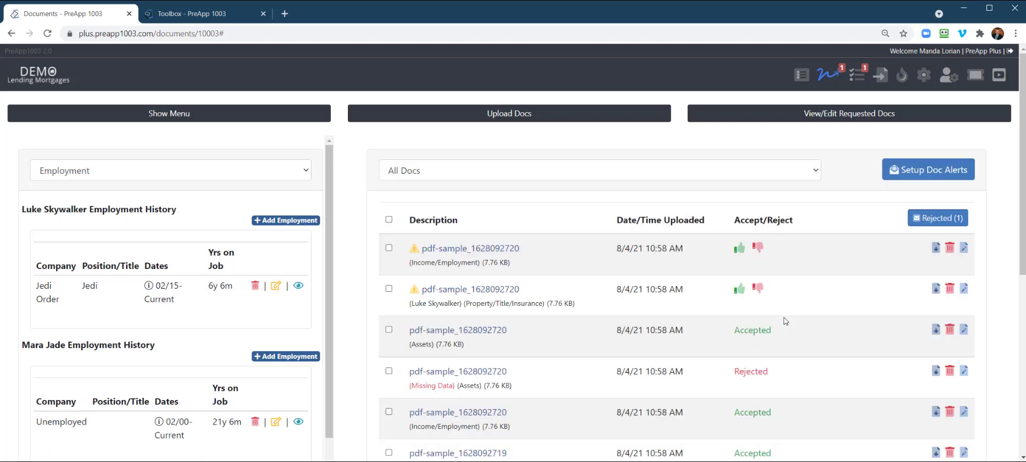
pyautogui.moveTo(770, 295)
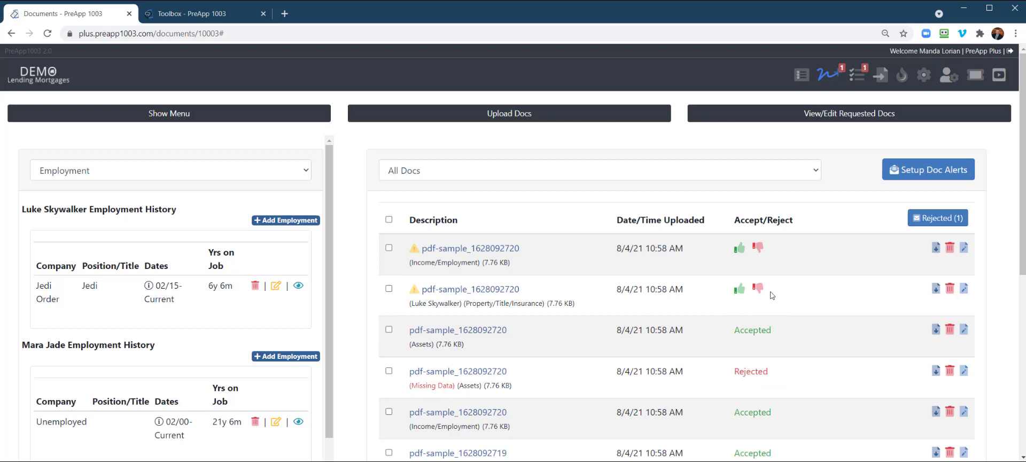
pyautogui.moveTo(757, 288)
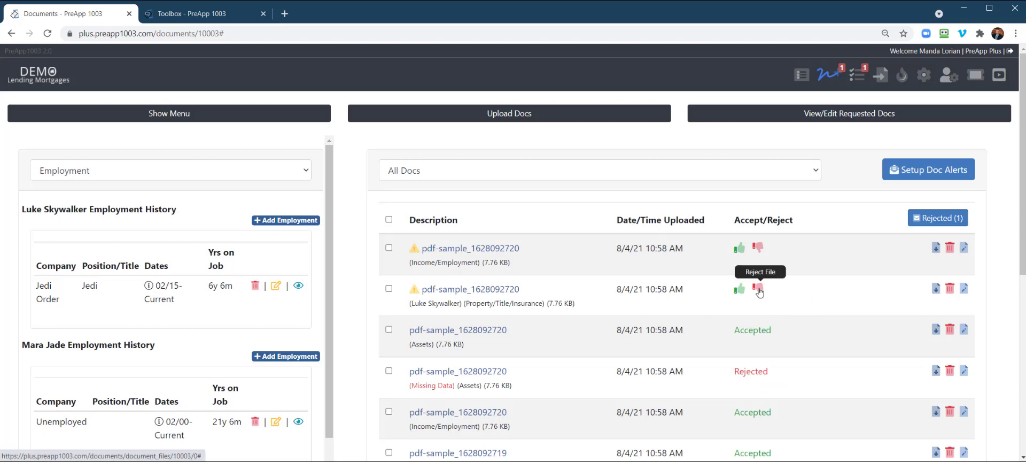
# Step: Reject the Property/Title/Insurance document as Image Not Legible, noting 'Can't read doc.'
pyautogui.click(758, 289)
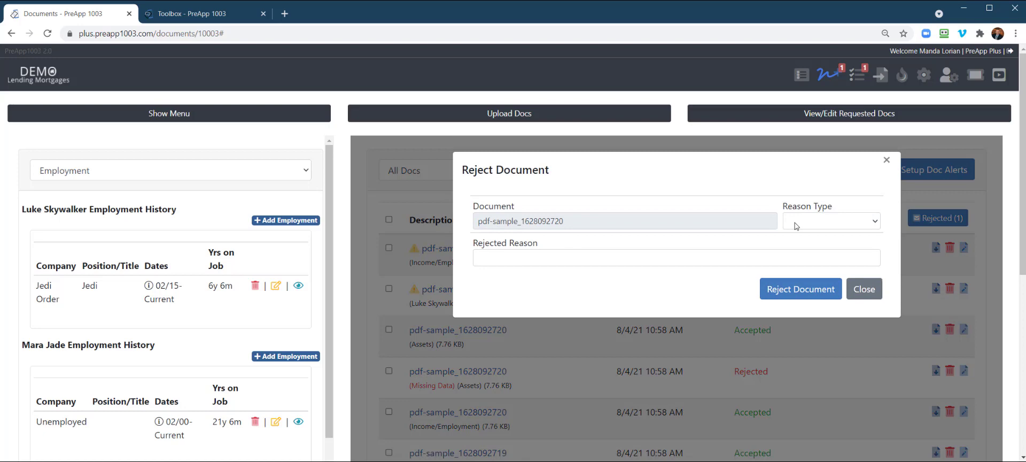
pyautogui.click(831, 220)
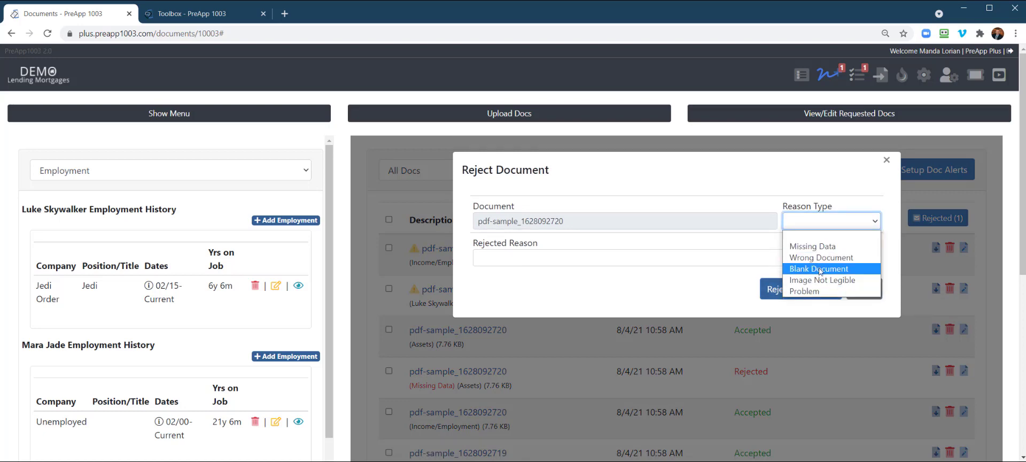
pyautogui.moveTo(822, 280)
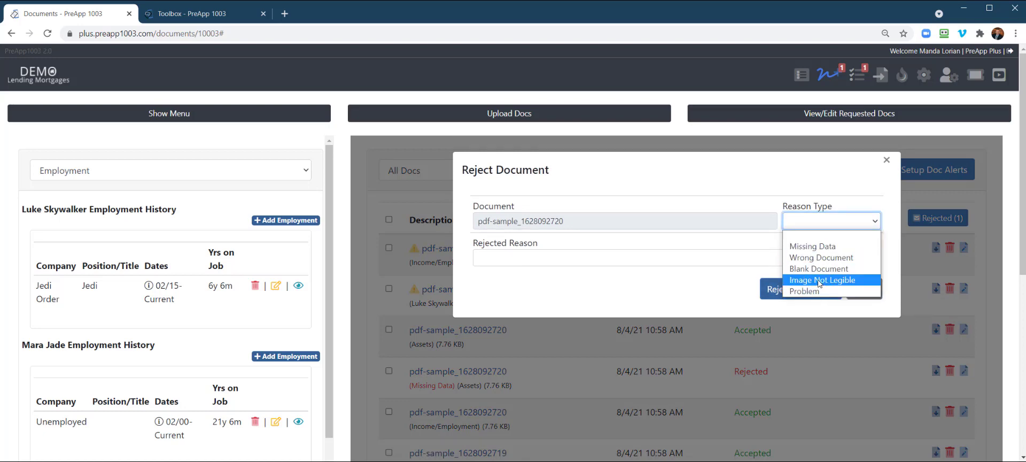
pyautogui.click(823, 280)
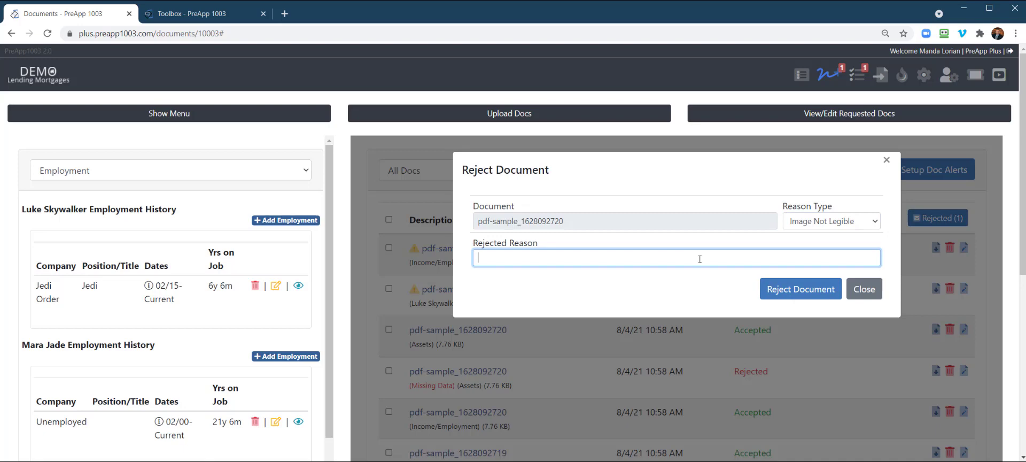
pyautogui.write("Can't r")
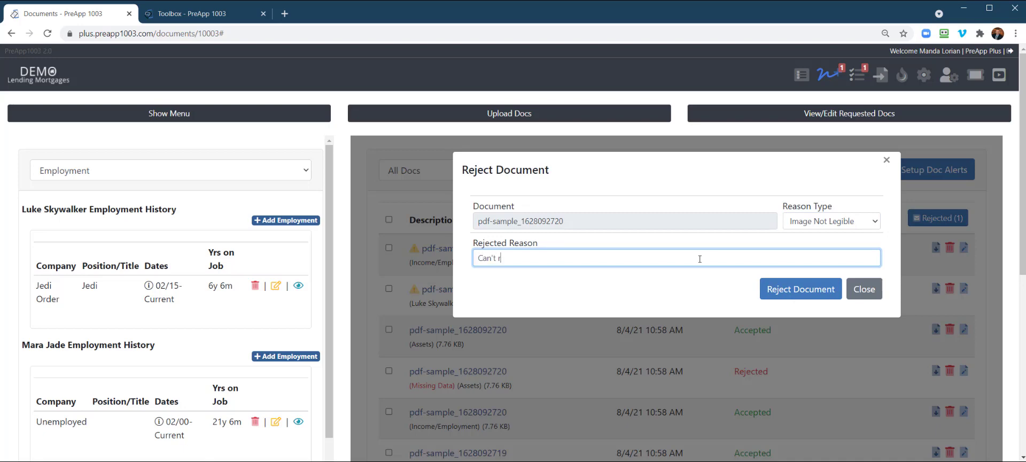
pyautogui.write('ead doc')
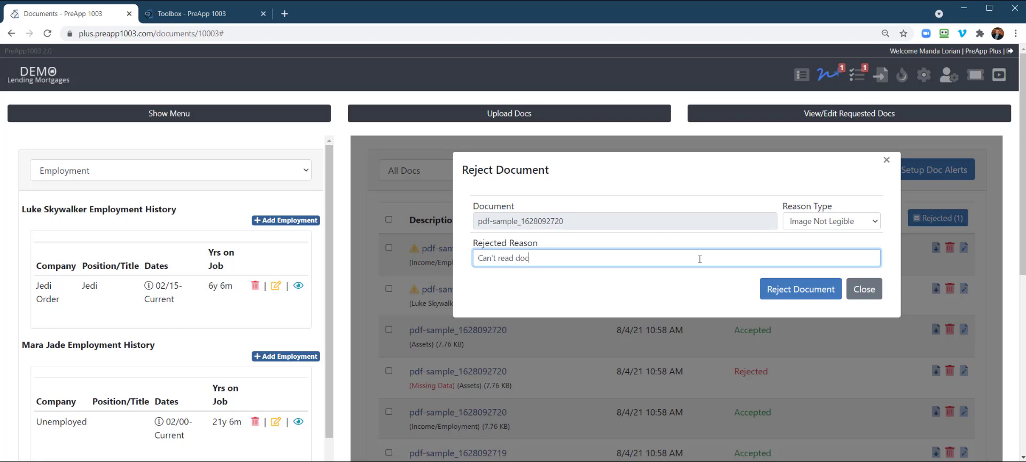
pyautogui.write('.')
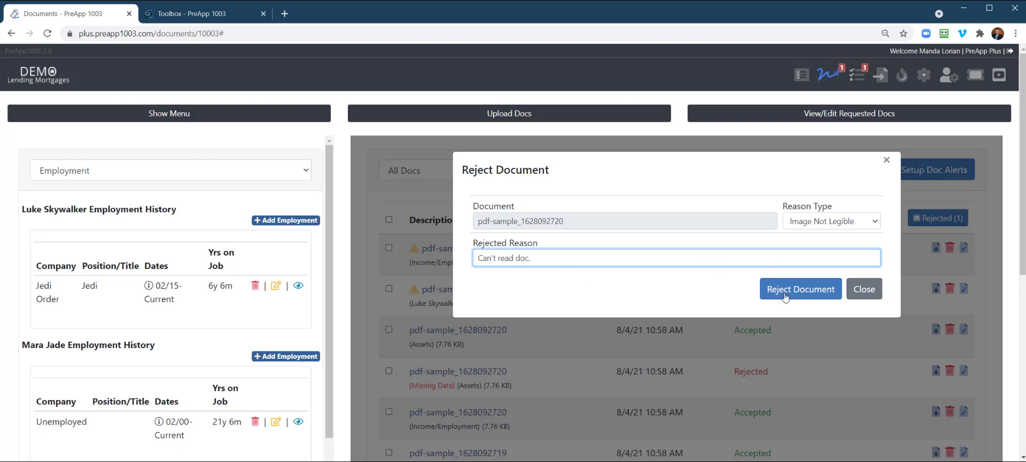
pyautogui.click(799, 289)
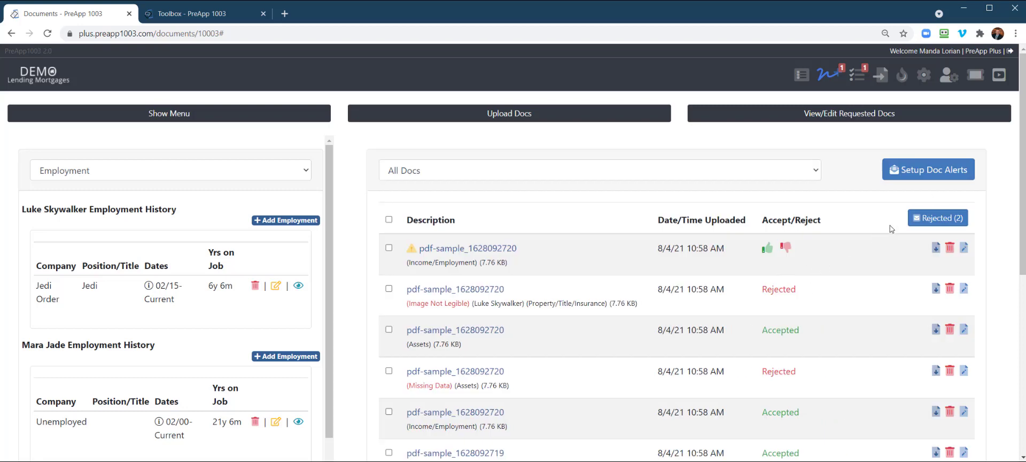
pyautogui.moveTo(900, 262)
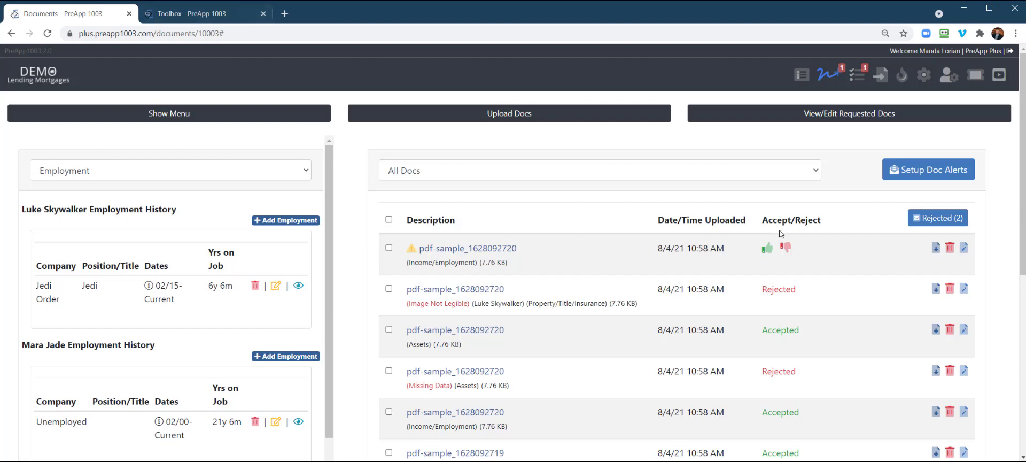
pyautogui.moveTo(874, 275)
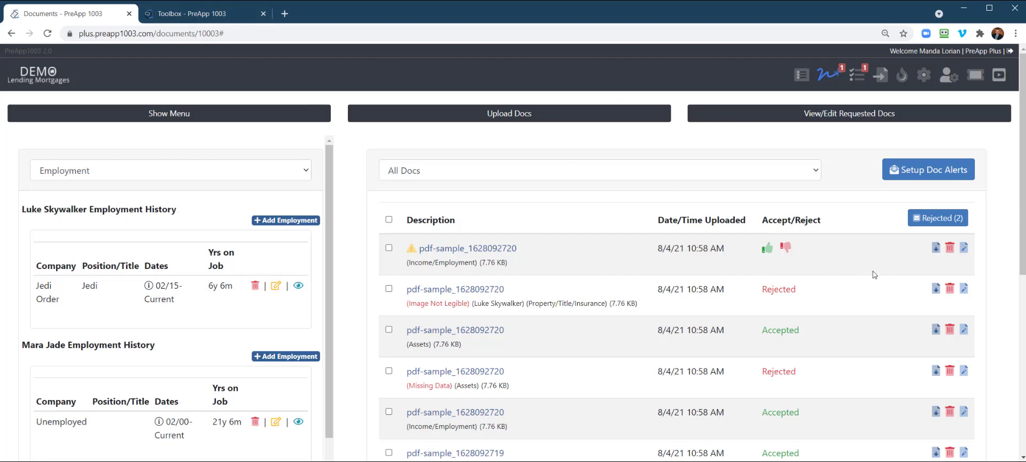
pyautogui.moveTo(936, 218)
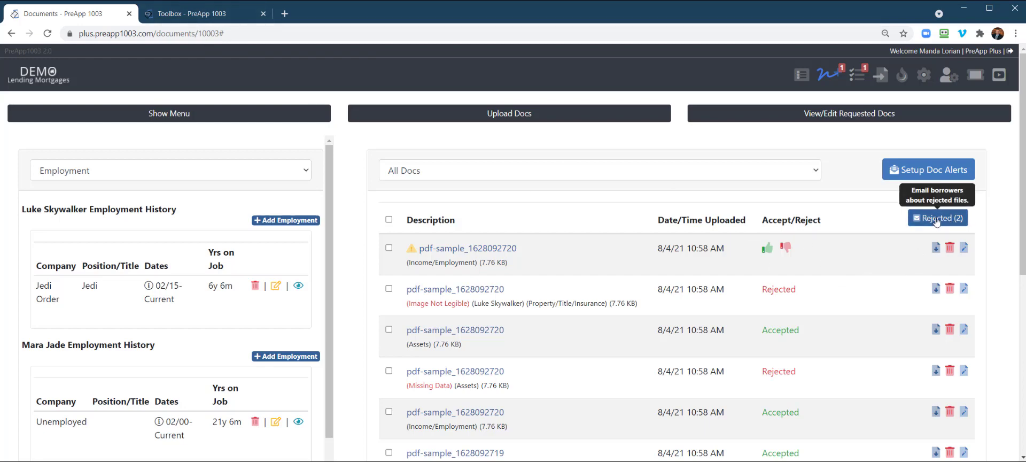
pyautogui.click(937, 218)
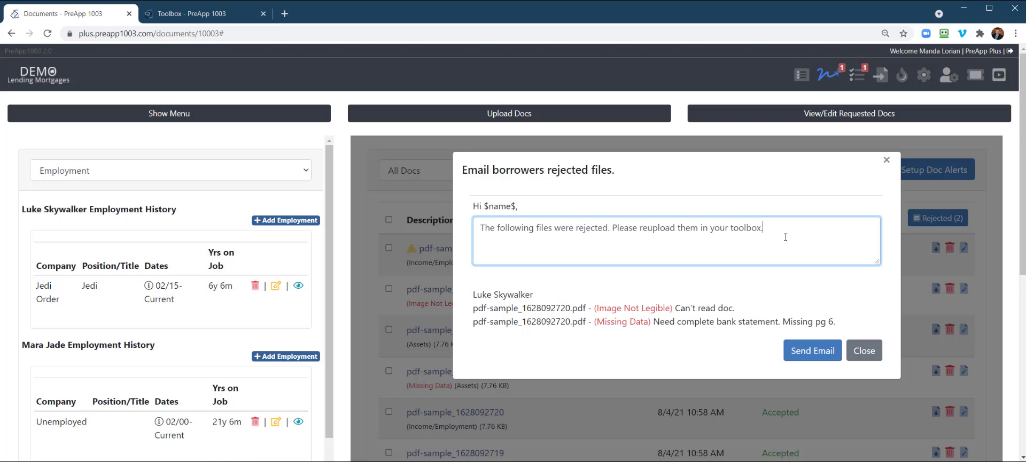
pyautogui.doubleClick(501, 205)
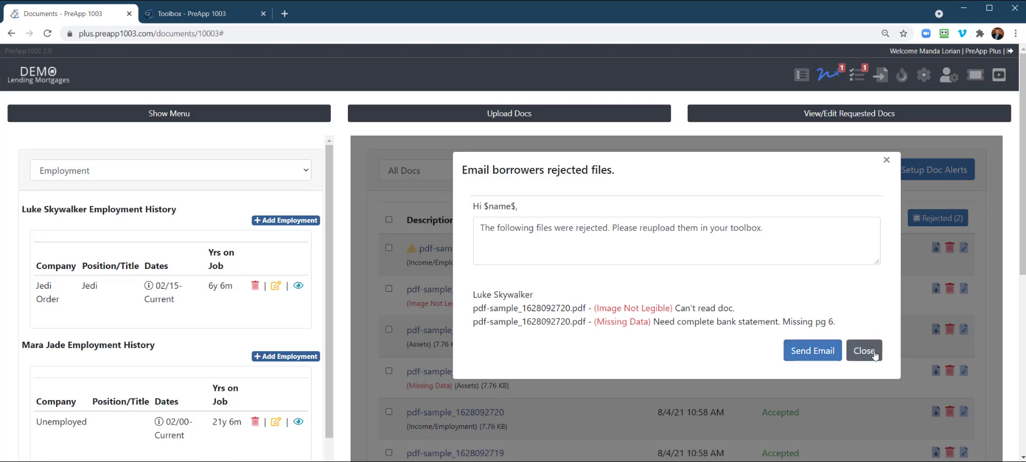
pyautogui.click(863, 350)
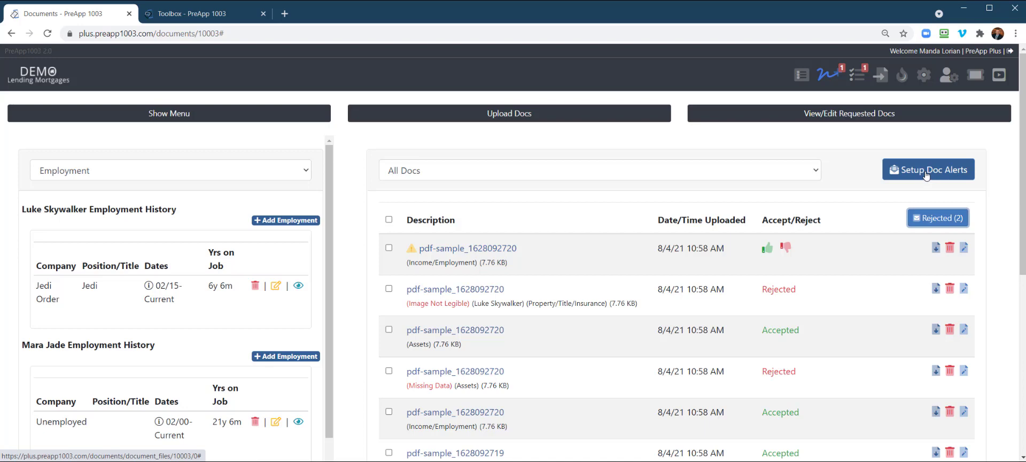
# Step: Review the doc alert request email and start doc alerts for the requested documents
pyautogui.click(927, 169)
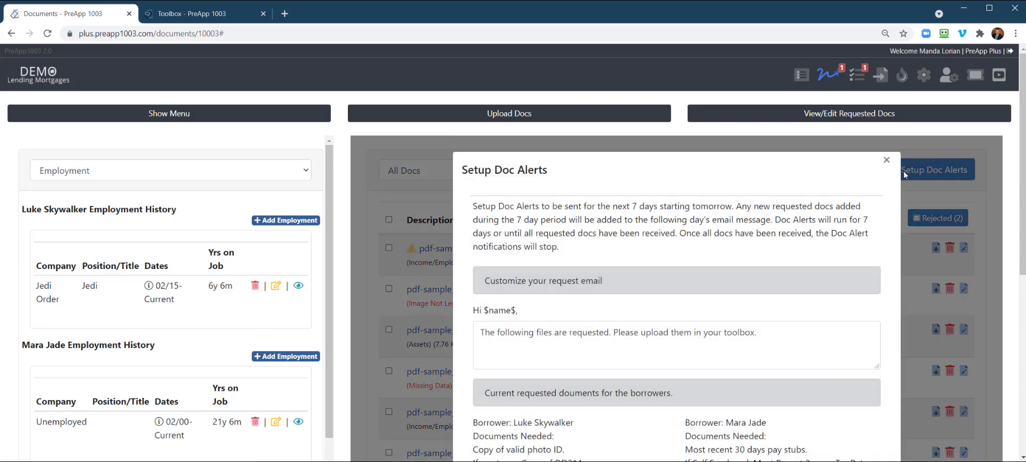
pyautogui.scroll(-3)
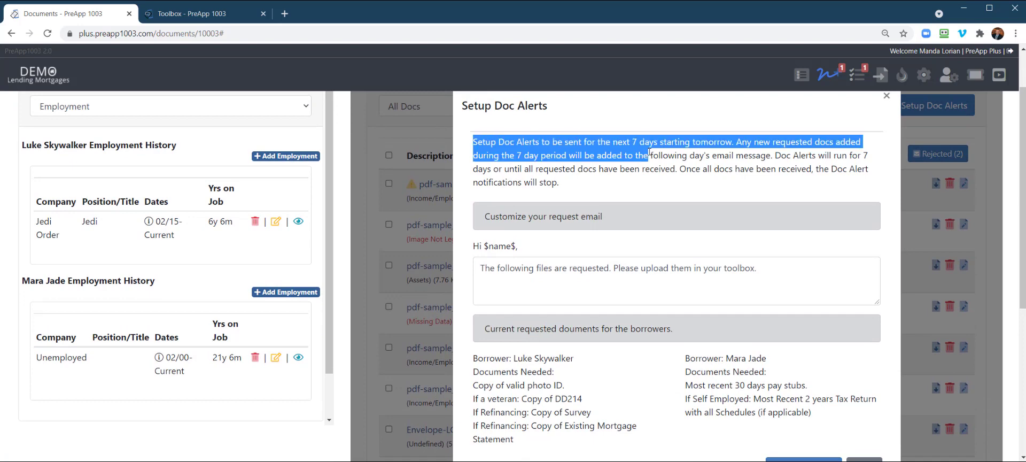
pyautogui.moveTo(650, 153); pyautogui.dragTo(650, 180)
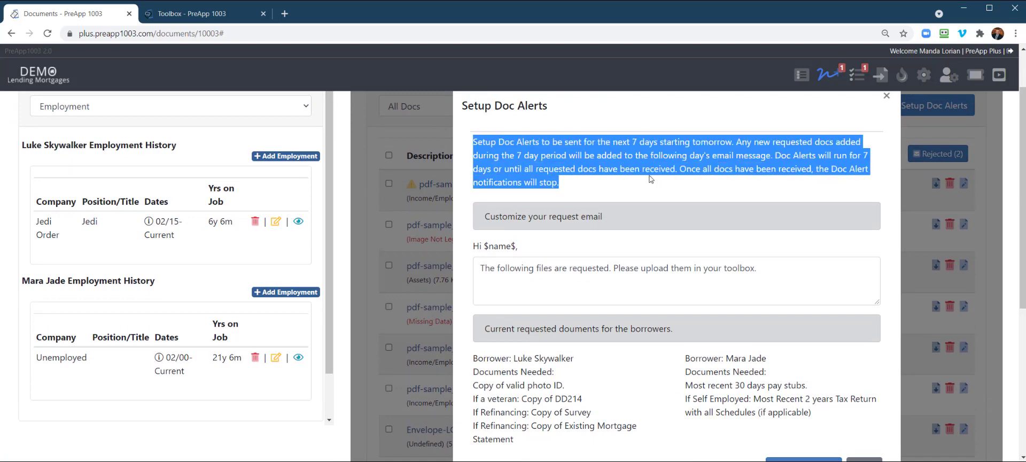
pyautogui.moveTo(697, 188)
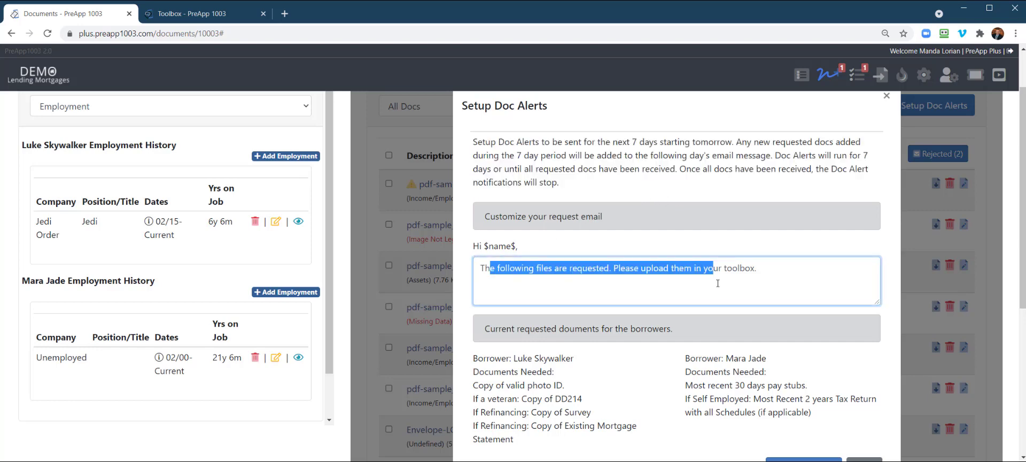
pyautogui.scroll(-3)
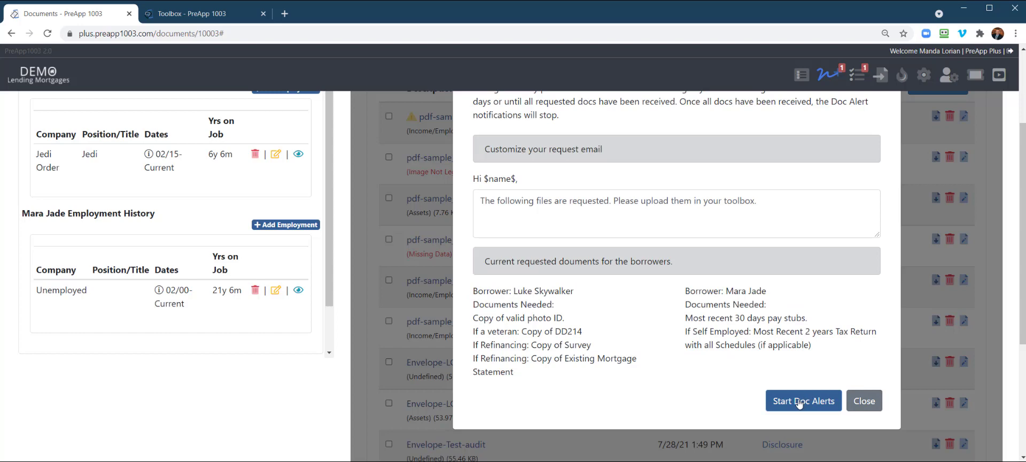
pyautogui.click(862, 400)
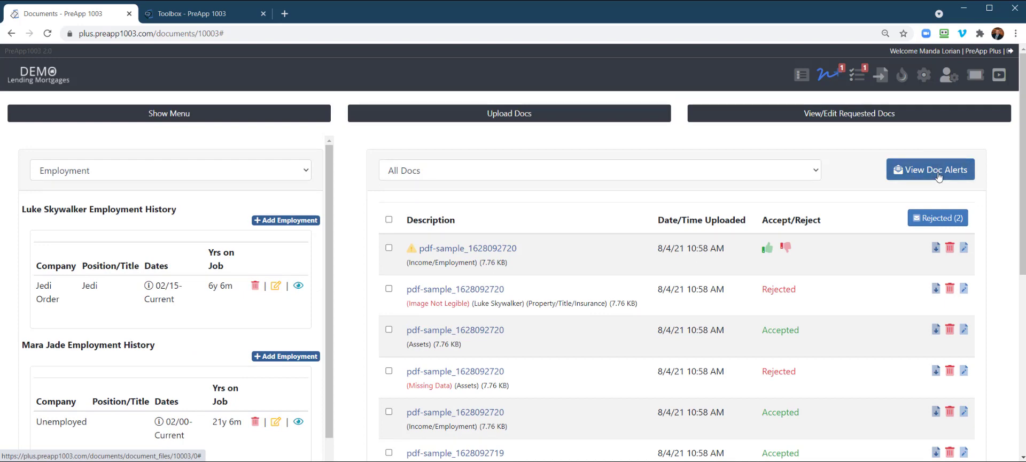
pyautogui.click(929, 169)
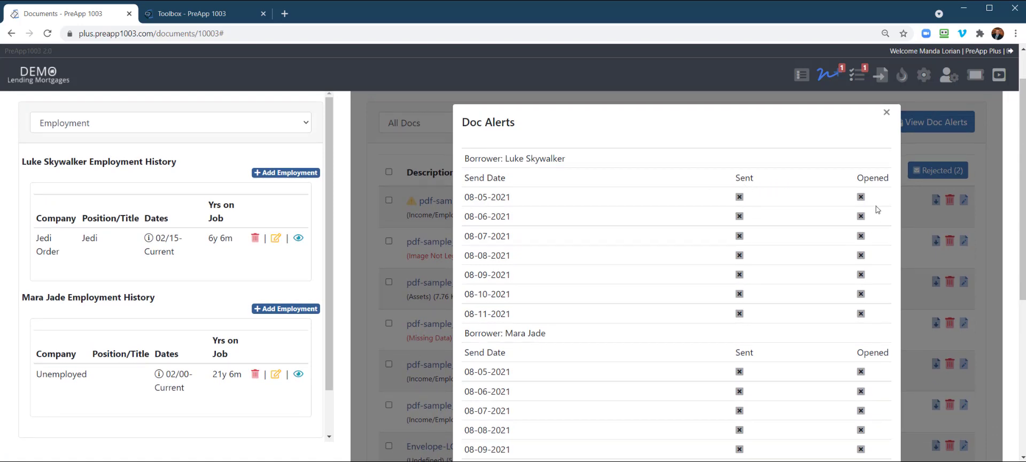
pyautogui.moveTo(487, 196); pyautogui.dragTo(487, 293)
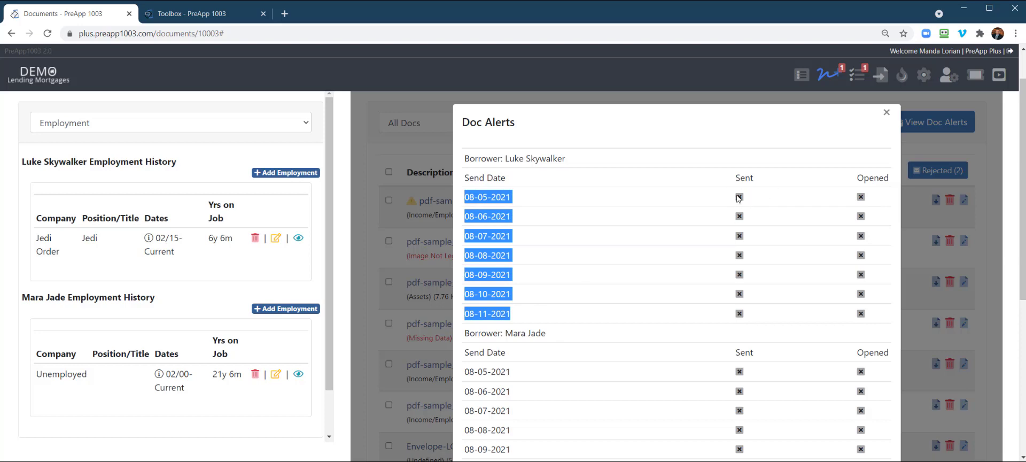
pyautogui.moveTo(569, 249)
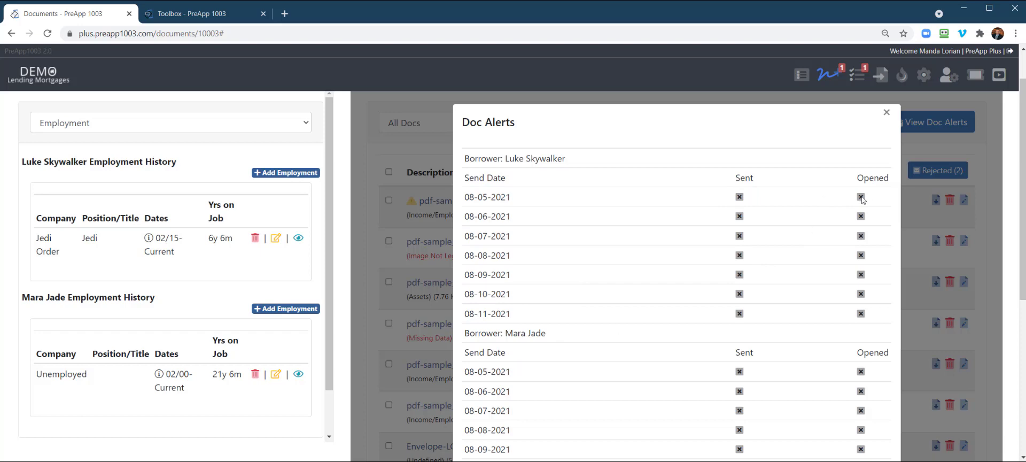
pyautogui.moveTo(868, 199)
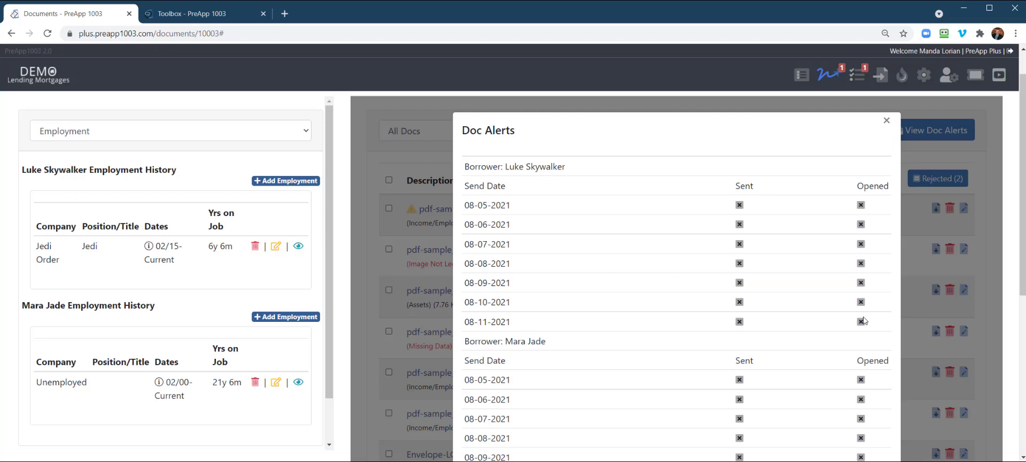
pyautogui.scroll(-3)
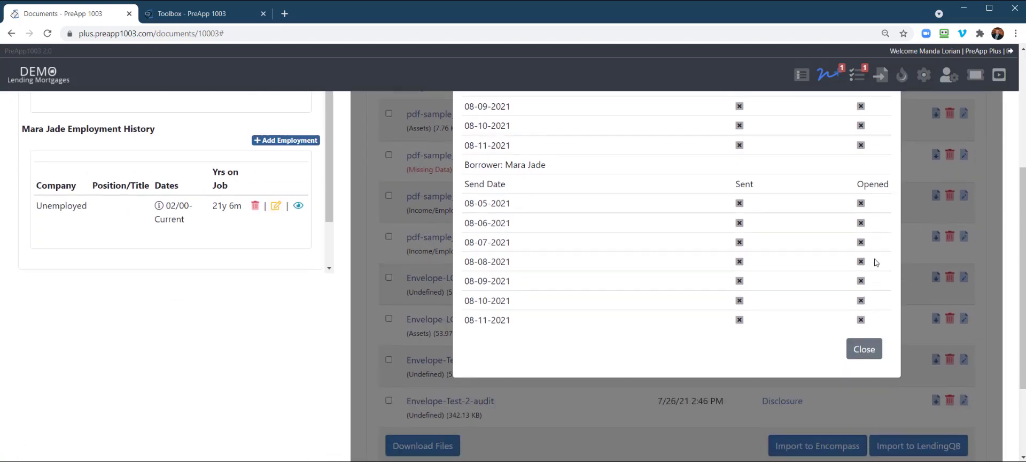
pyautogui.click(863, 348)
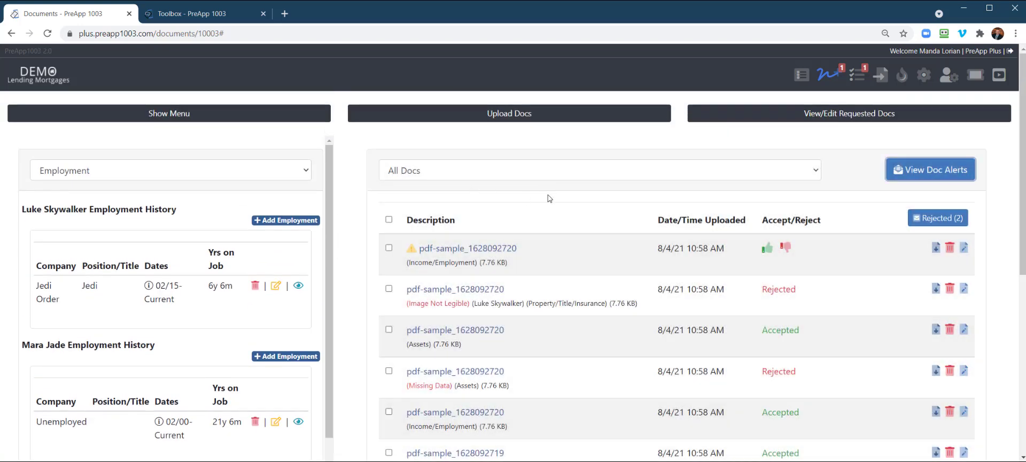
# Step: Switch to the borrower Toolbox and scroll Luke Skywalker's document center to the uploaded files
pyautogui.click(196, 13)
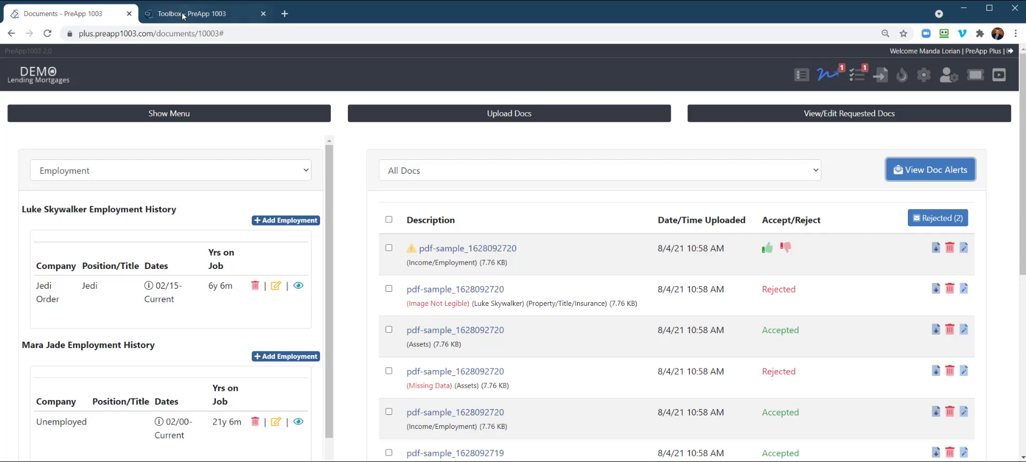
pyautogui.click(189, 13)
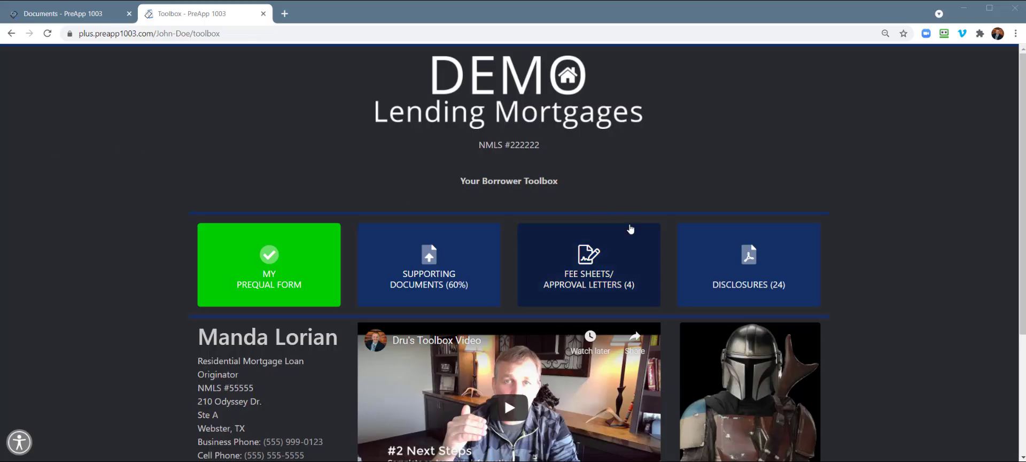
pyautogui.scroll(-3)
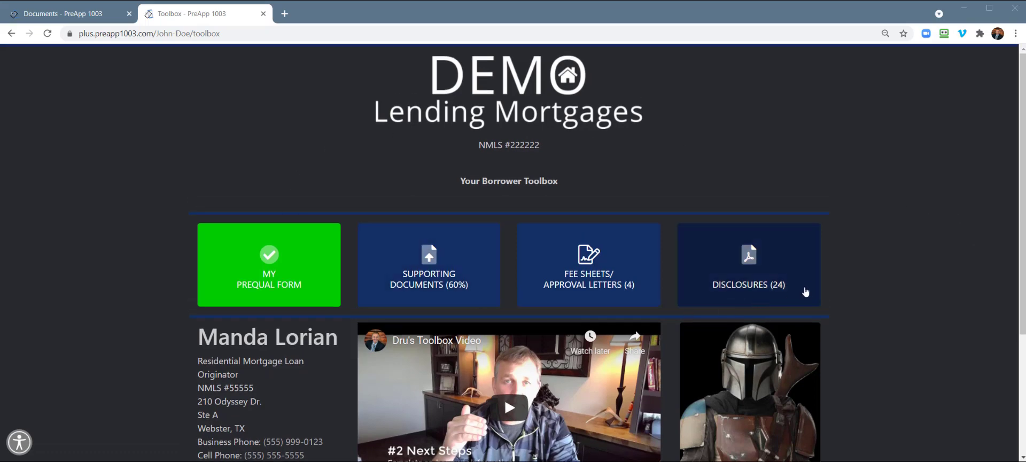
pyautogui.scroll(-3)
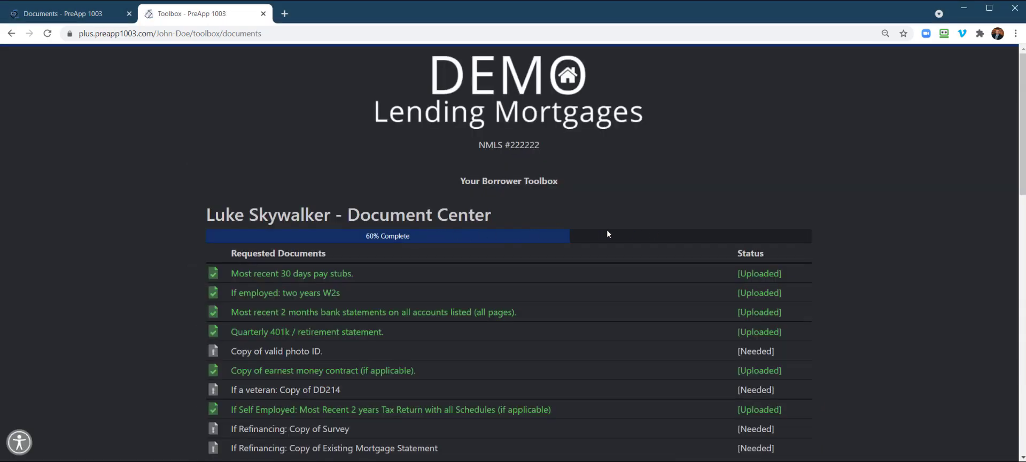
pyautogui.scroll(-3)
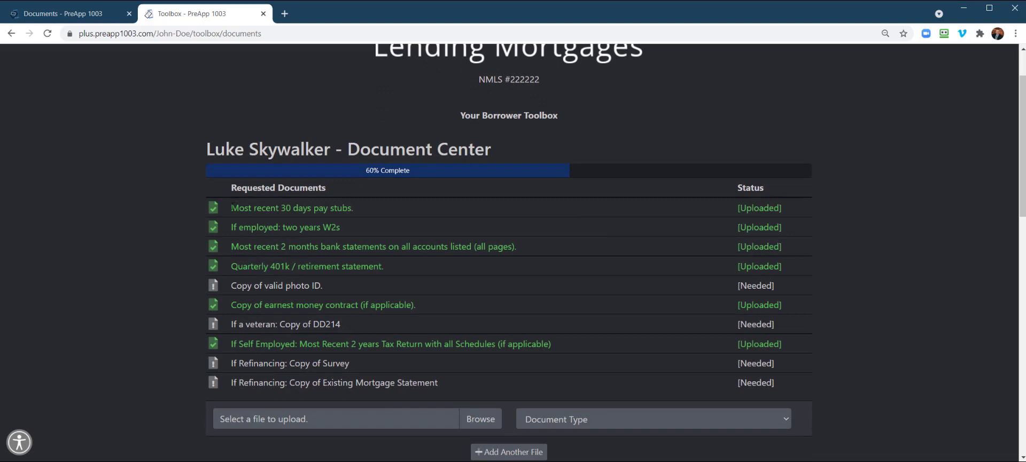
pyautogui.moveTo(231, 207); pyautogui.dragTo(759, 207)
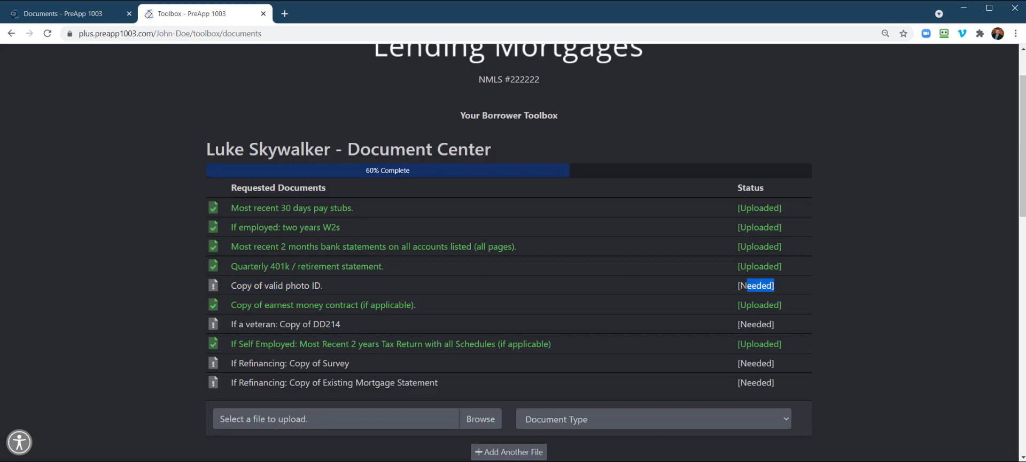
pyautogui.scroll(-3)
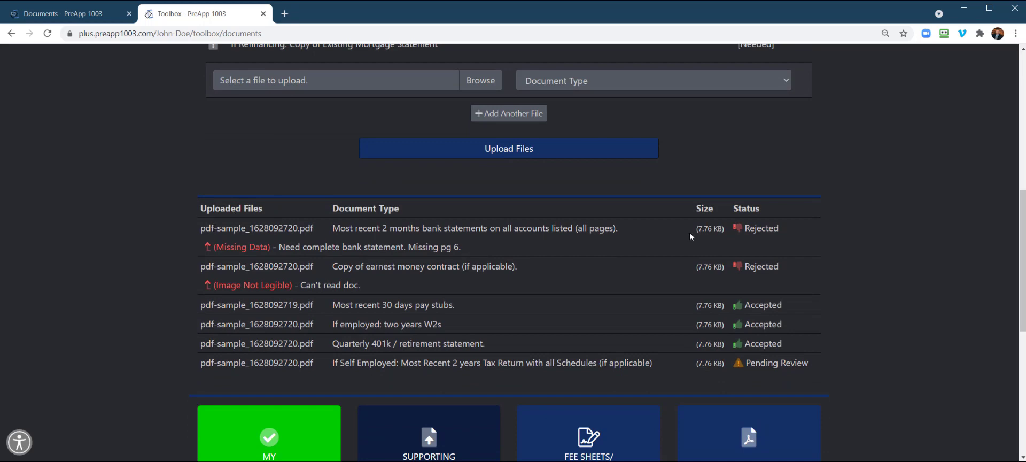
pyautogui.doubleClick(256, 228)
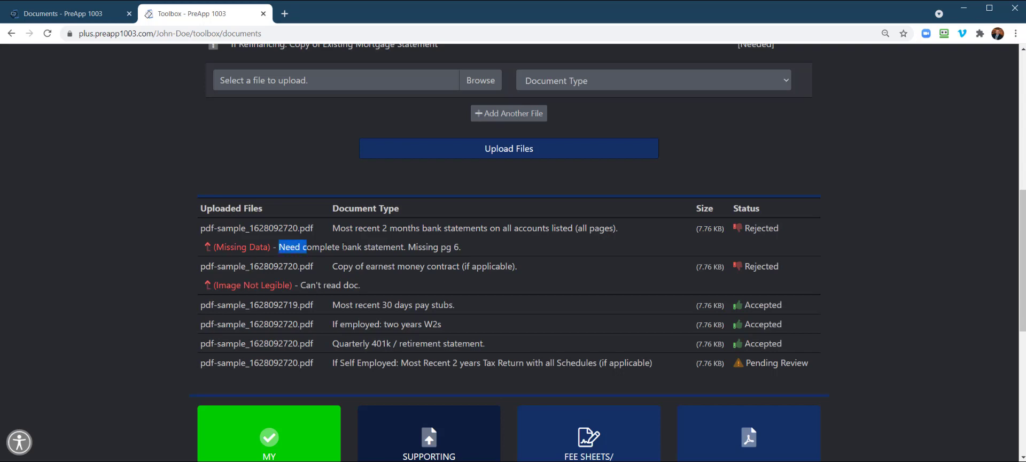
pyautogui.moveTo(277, 247); pyautogui.dragTo(460, 246)
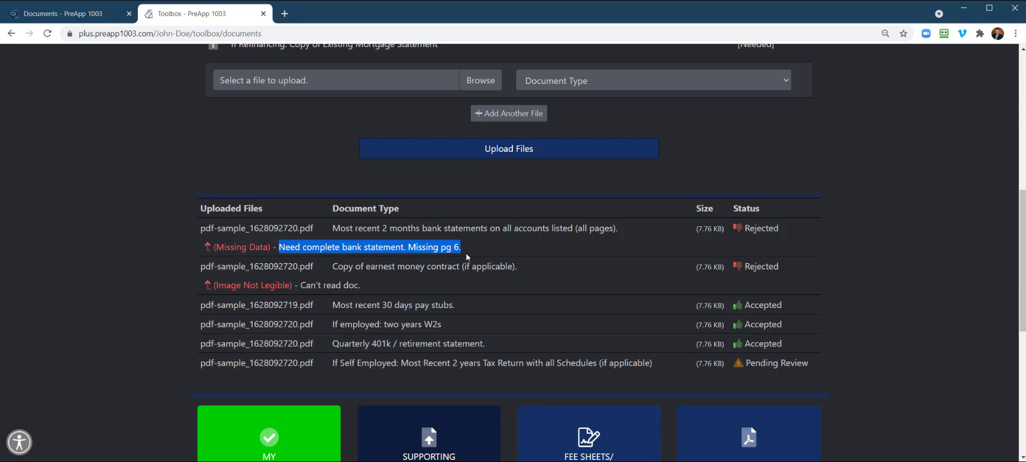
pyautogui.moveTo(347, 276)
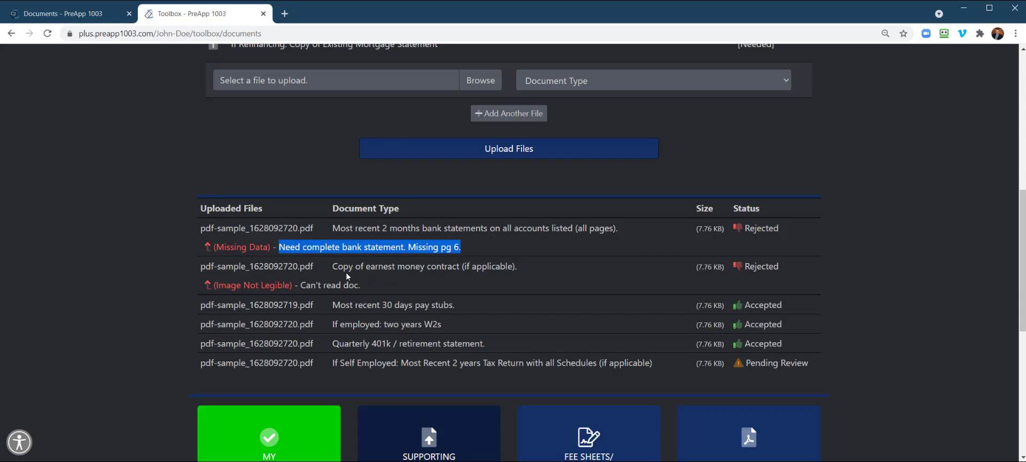
pyautogui.moveTo(783, 268)
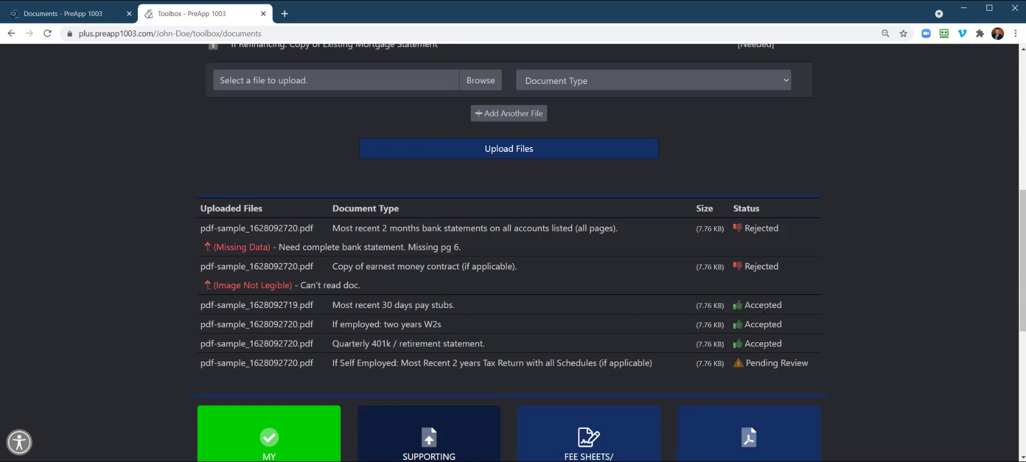
pyautogui.moveTo(203, 374)
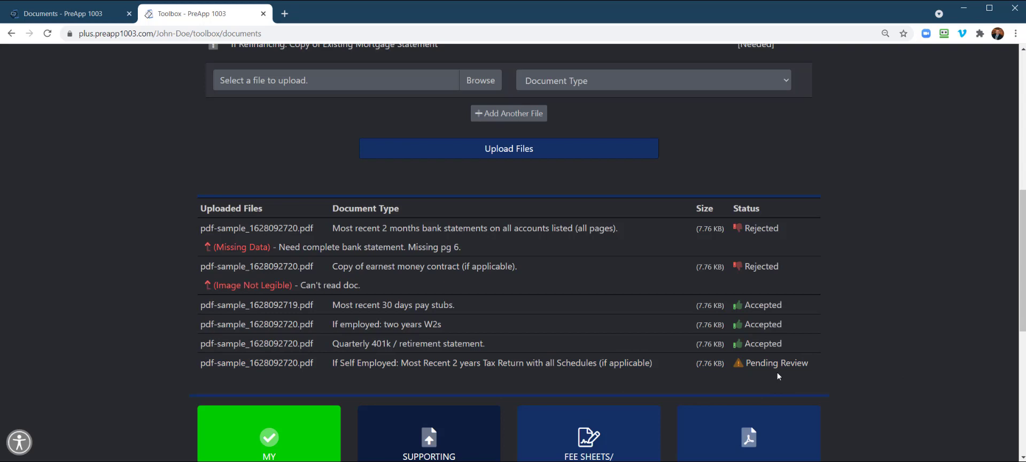
pyautogui.moveTo(683, 251)
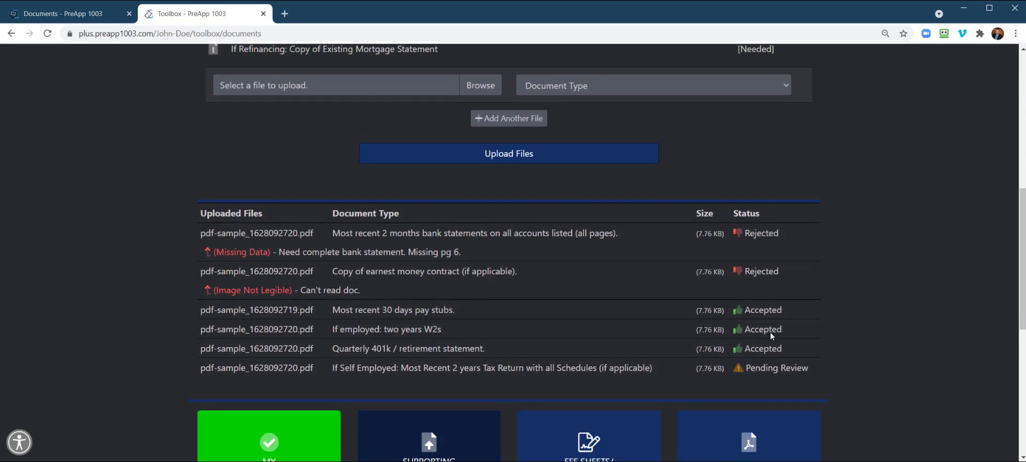
pyautogui.moveTo(746, 376)
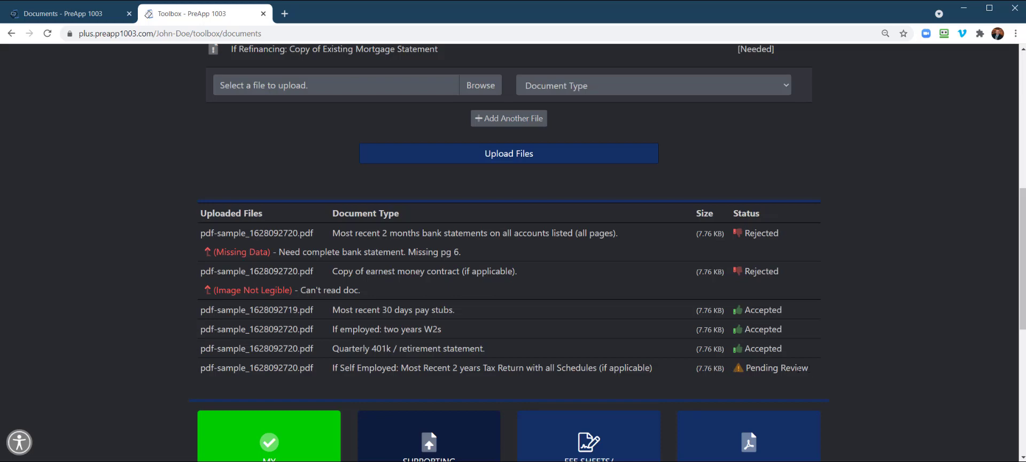
pyautogui.scroll(3)
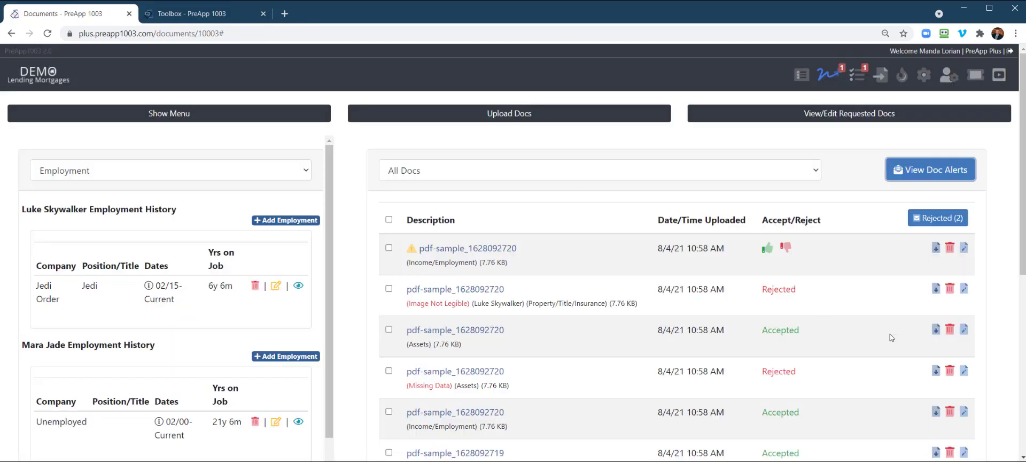
pyautogui.scroll(-3)
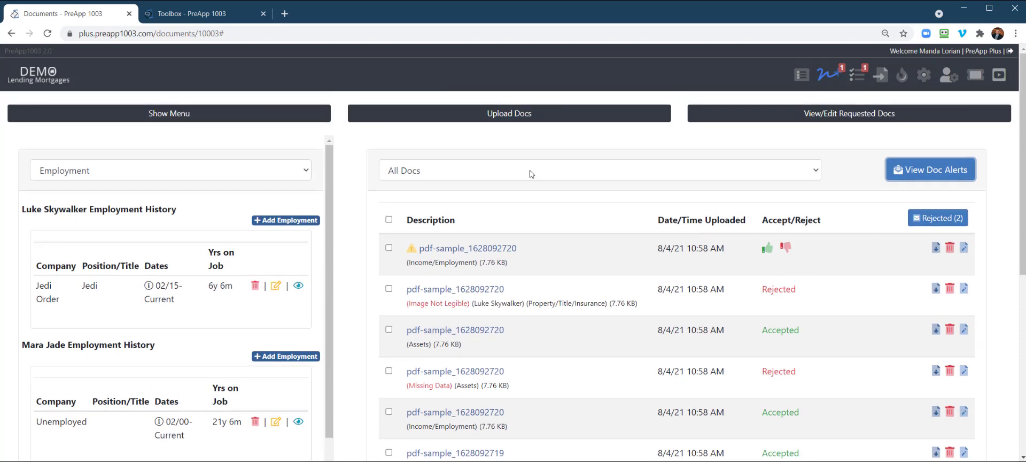
pyautogui.moveTo(425, 149)
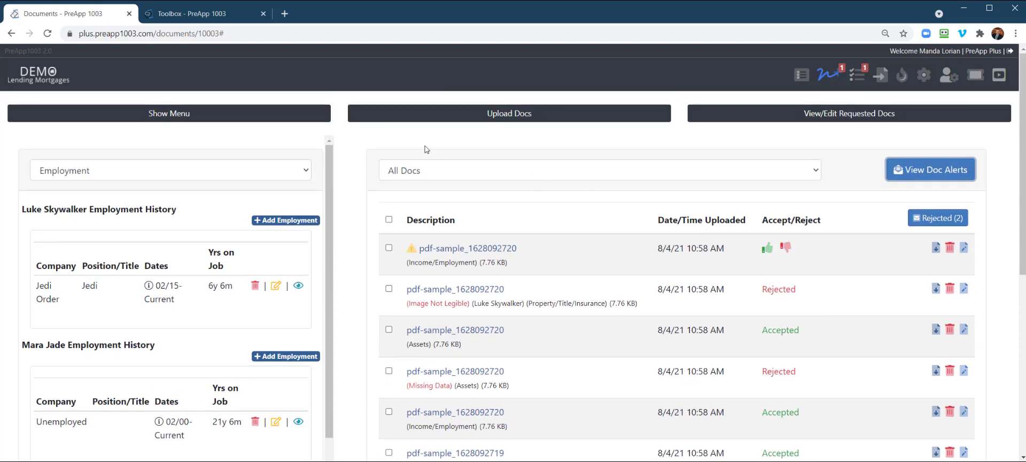